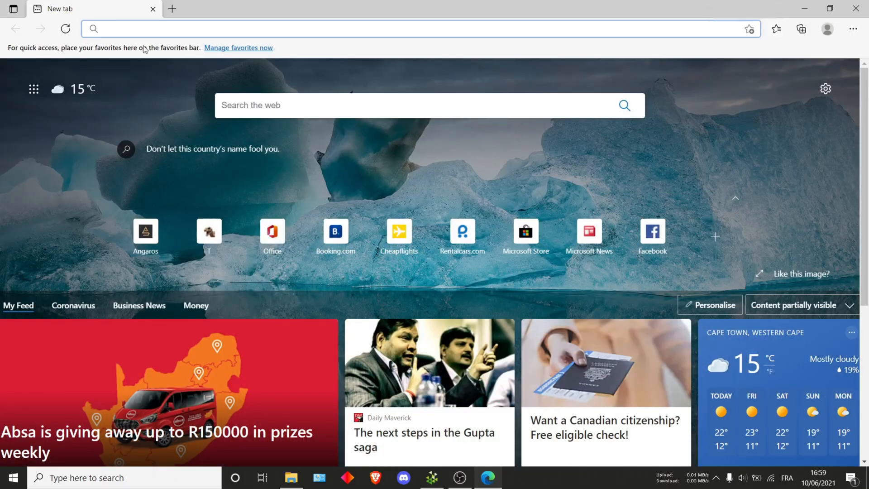
Search Bing for 'trex miner' and go to trex-miner.com's Download section listing version 0.20.4.
{"action": "type", "text": "trex miner"}
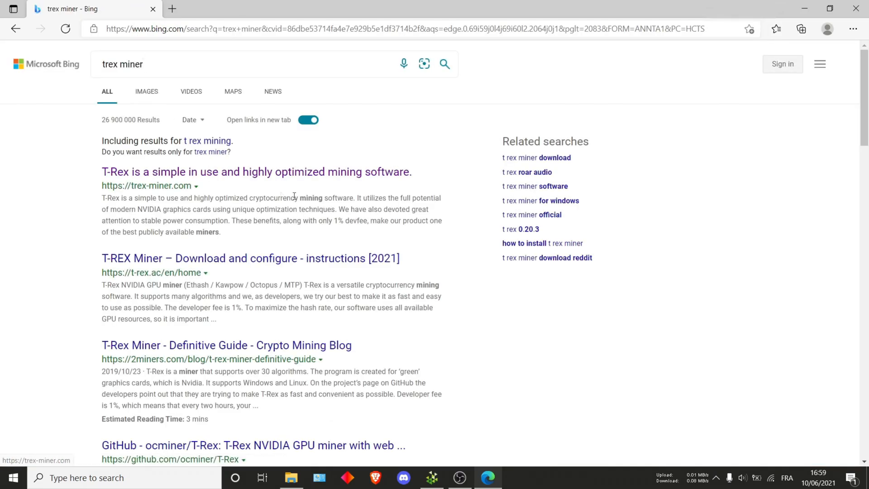
{"action": "left_click", "coordinate": [256, 172]}
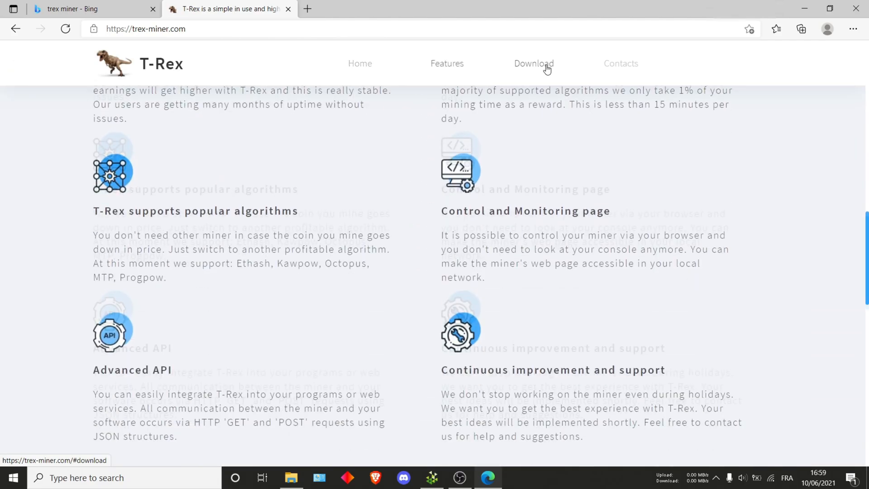
{"action": "left_click", "coordinate": [533, 63]}
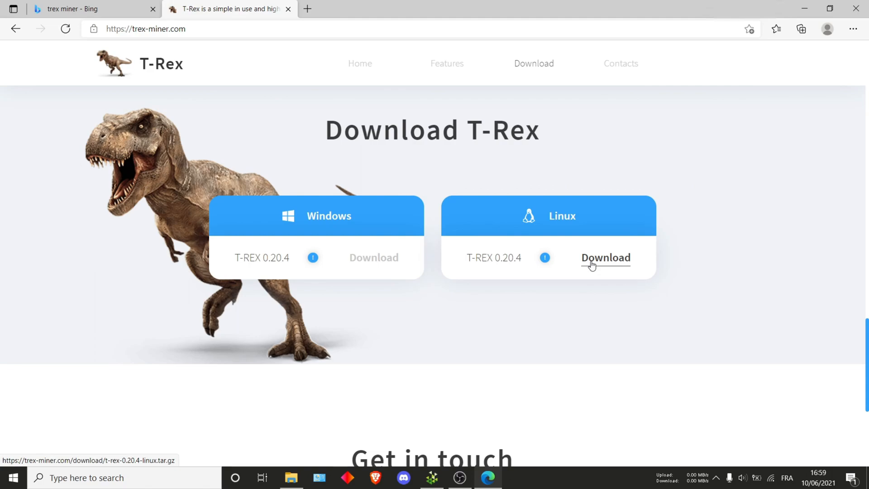
{"action": "mouse_move", "coordinate": [373, 257]}
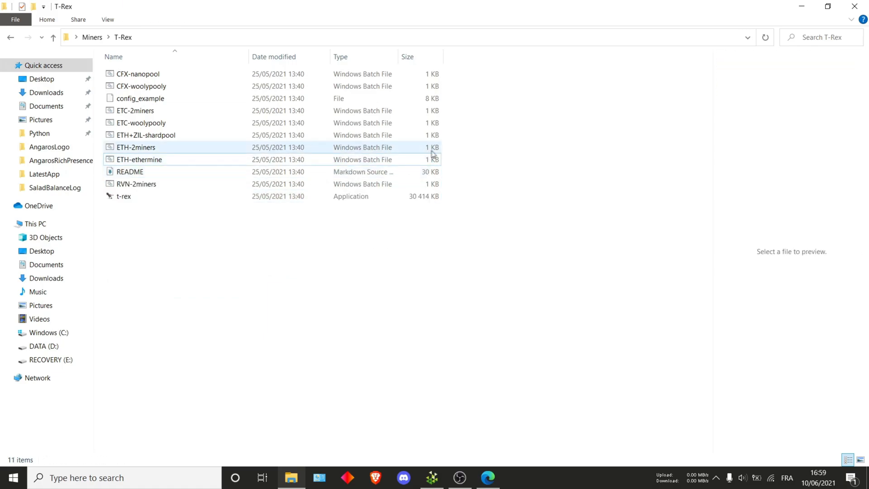
Select the CFX, ETC-woolypooly, ETH+ZIL and ETH-2miners batch files for deletion, then preview ETC-2miners.
{"action": "left_click", "coordinate": [136, 147]}
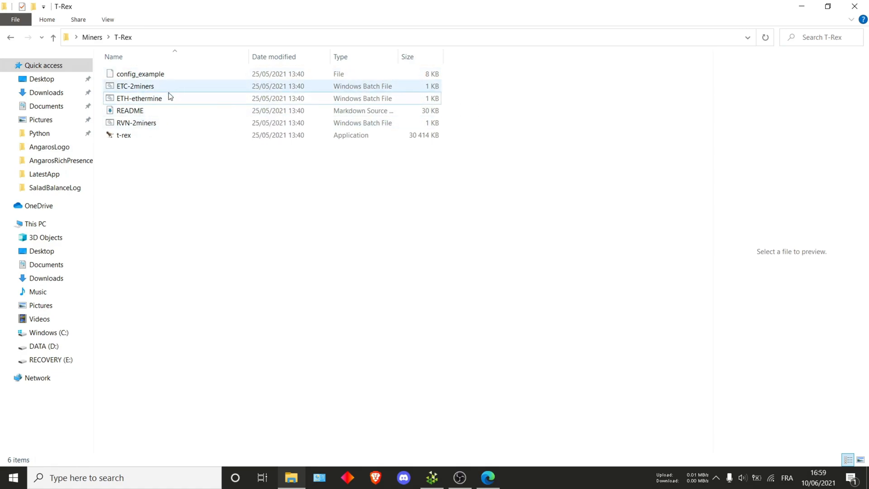
{"action": "mouse_move", "coordinate": [135, 86]}
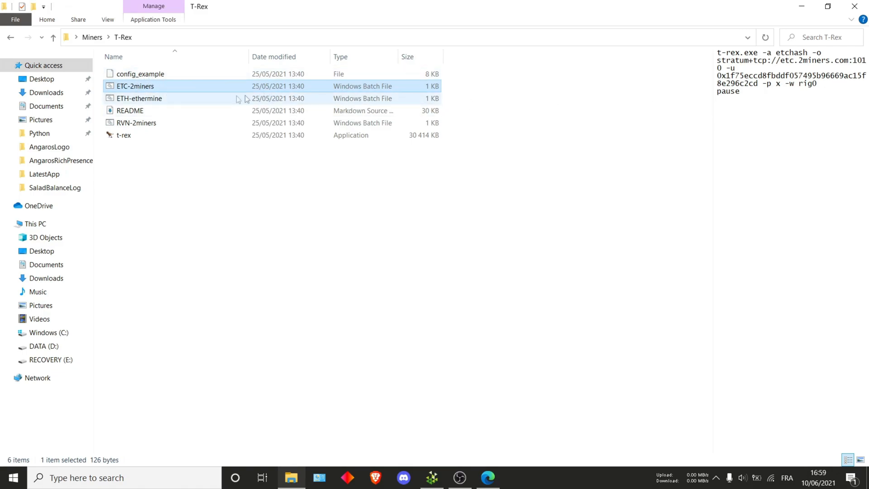
{"action": "left_click", "coordinate": [135, 86]}
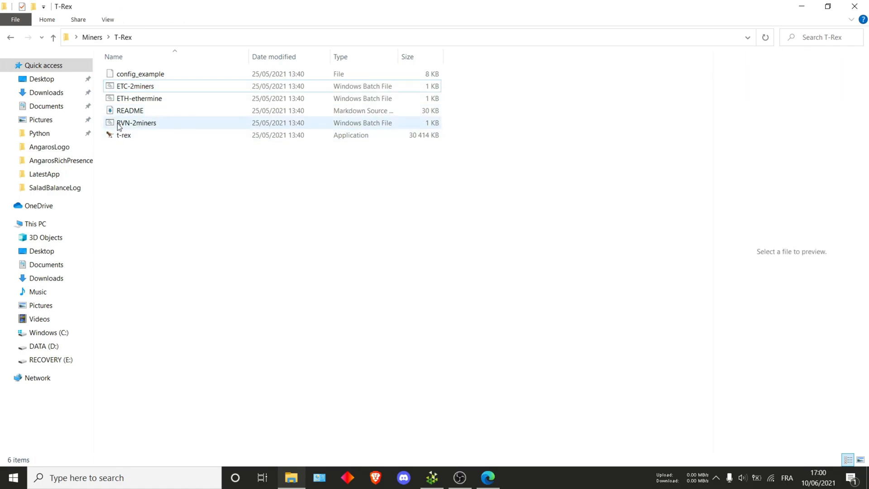
{"action": "left_click", "coordinate": [135, 86]}
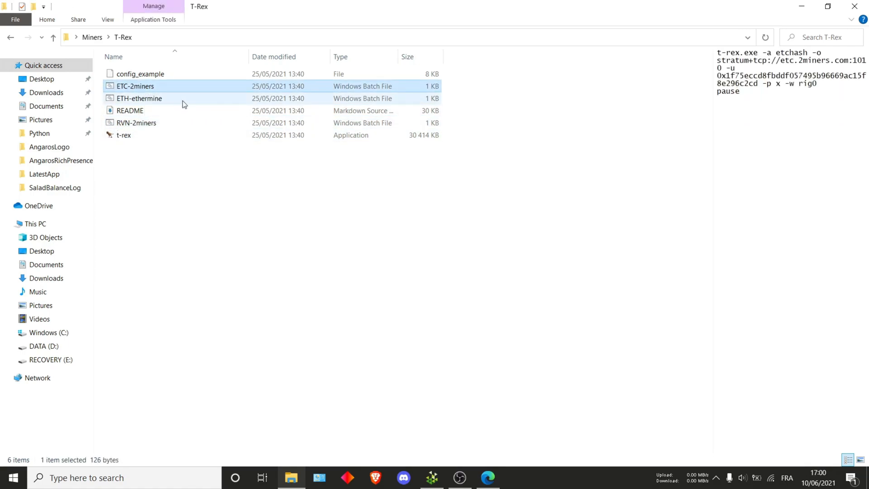
{"action": "left_click", "coordinate": [134, 86]}
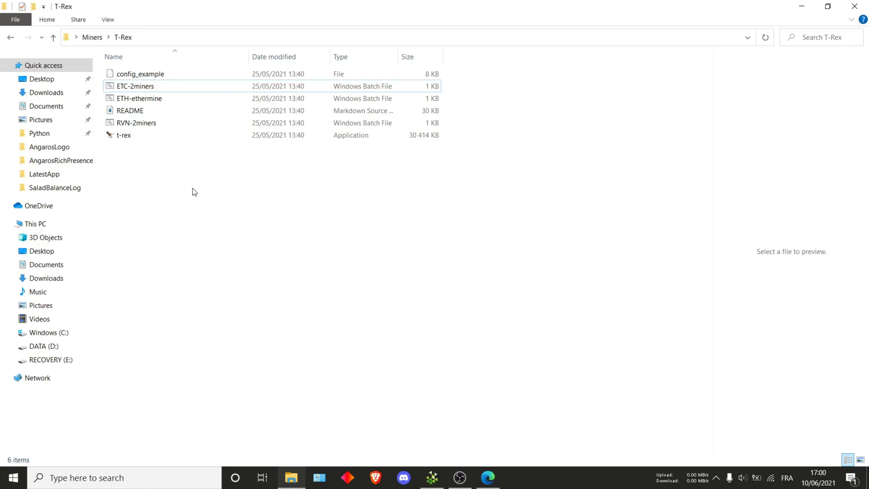
{"action": "mouse_move", "coordinate": [339, 279]}
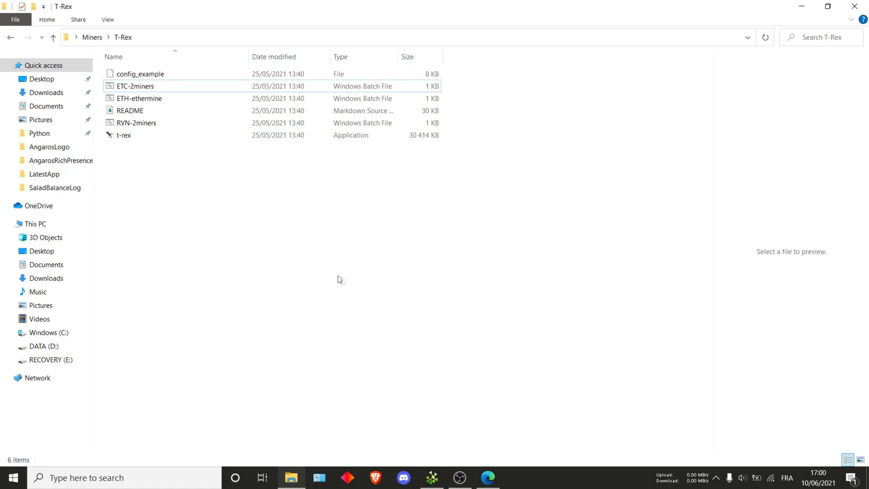
{"action": "mouse_move", "coordinate": [342, 284]}
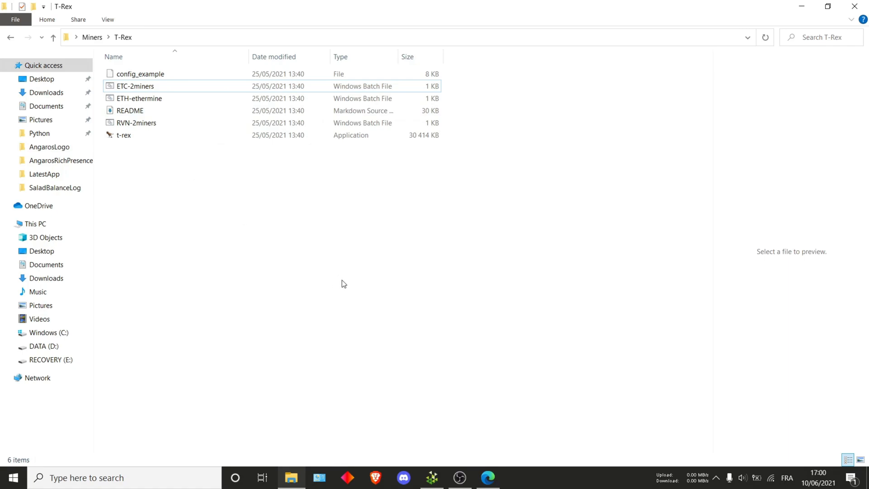
{"action": "mouse_move", "coordinate": [432, 477]}
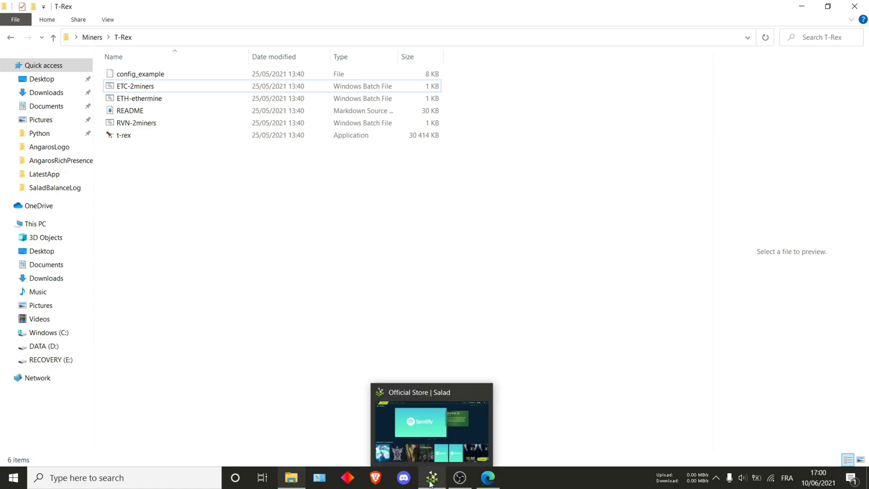
Open Salad's AppData\Roaming\Salad\logs folder using Show Folder on the Earn page.
{"action": "left_click", "coordinate": [431, 476]}
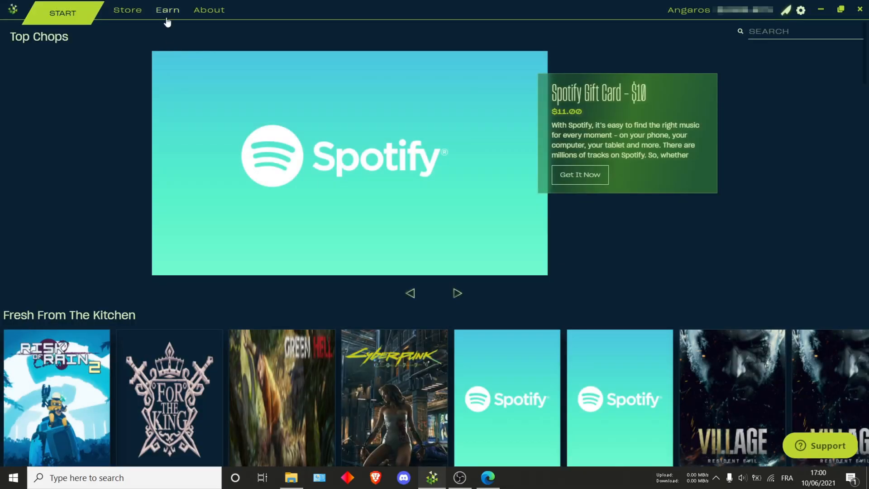
{"action": "left_click", "coordinate": [167, 10]}
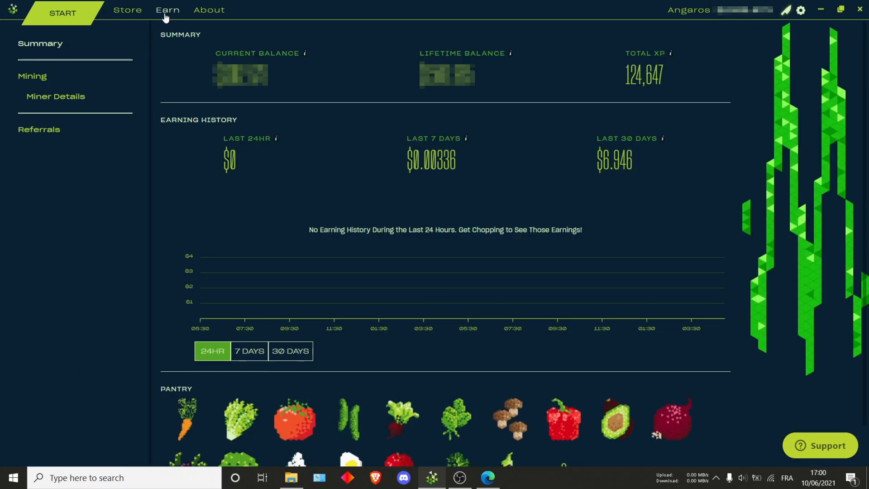
{"action": "scroll", "scroll_direction": "down", "scroll_amount": 3}
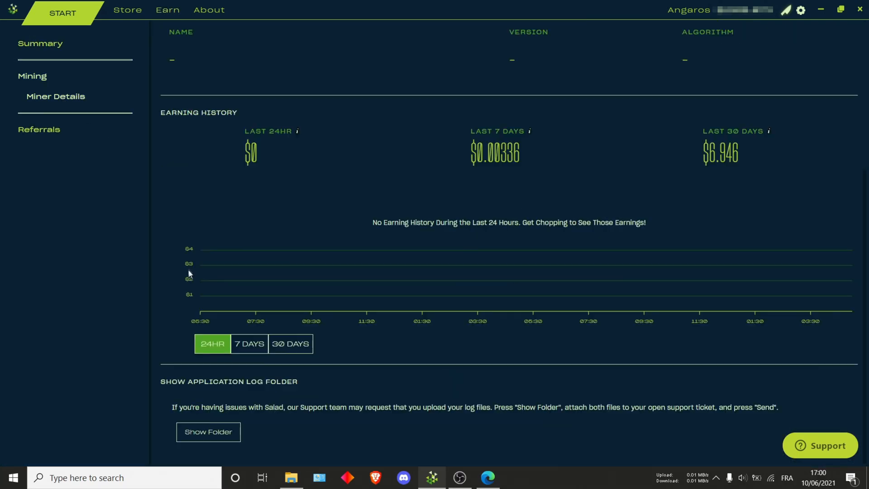
{"action": "left_click", "coordinate": [208, 431]}
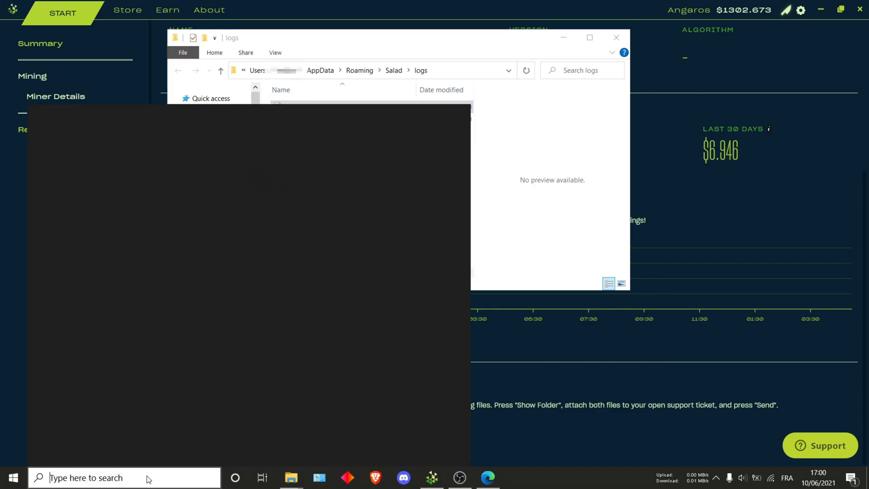
Browse from %appdata% into Salad\logs to reach the main log file.
{"action": "type", "text": "%appda"}
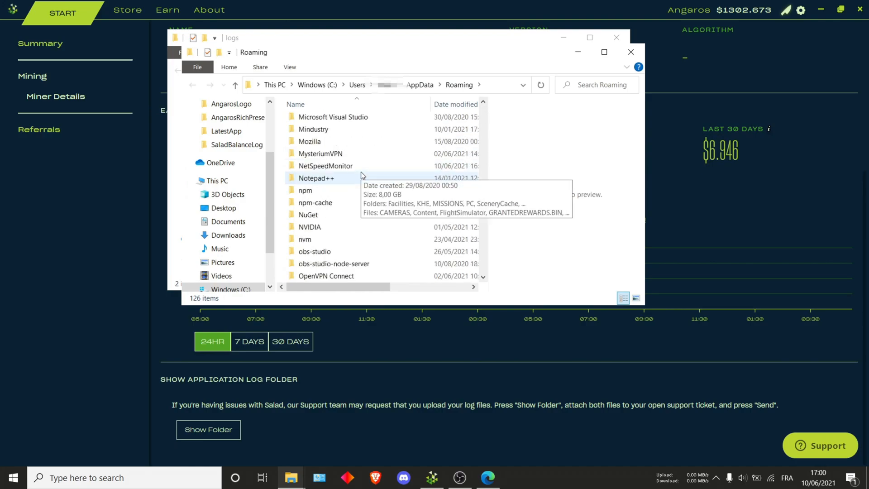
{"action": "scroll", "scroll_direction": "down", "scroll_amount": 3}
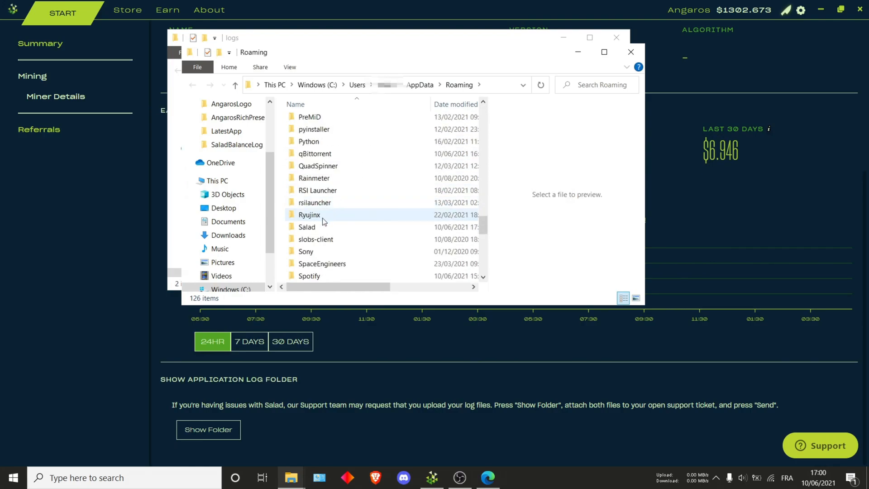
{"action": "double_click", "coordinate": [306, 227]}
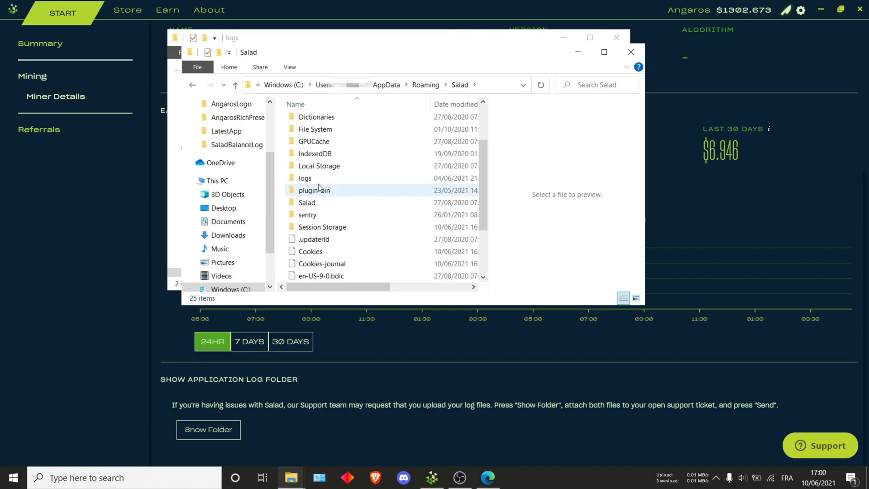
{"action": "double_click", "coordinate": [304, 178]}
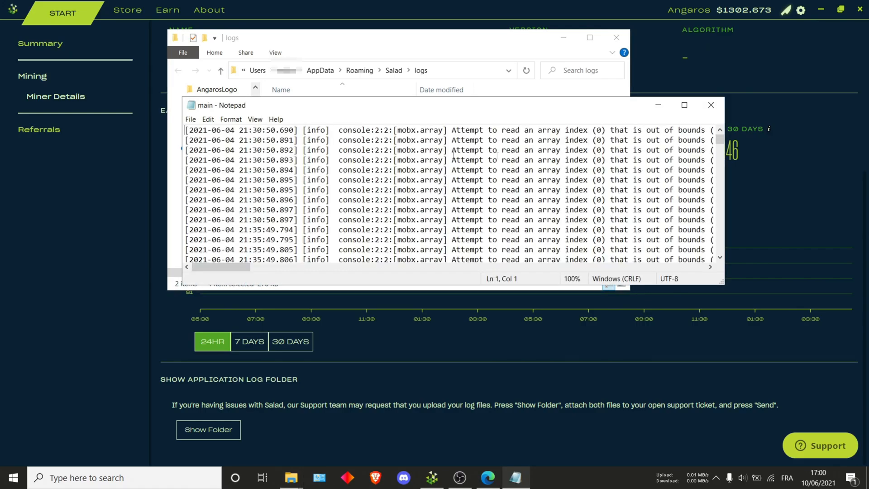
Maximize the Salad log and search it for -wal, then -ewal, to find the Ethermine wallet.
{"action": "left_click", "coordinate": [683, 104]}
{"action": "type", "text": "NiceHash"}
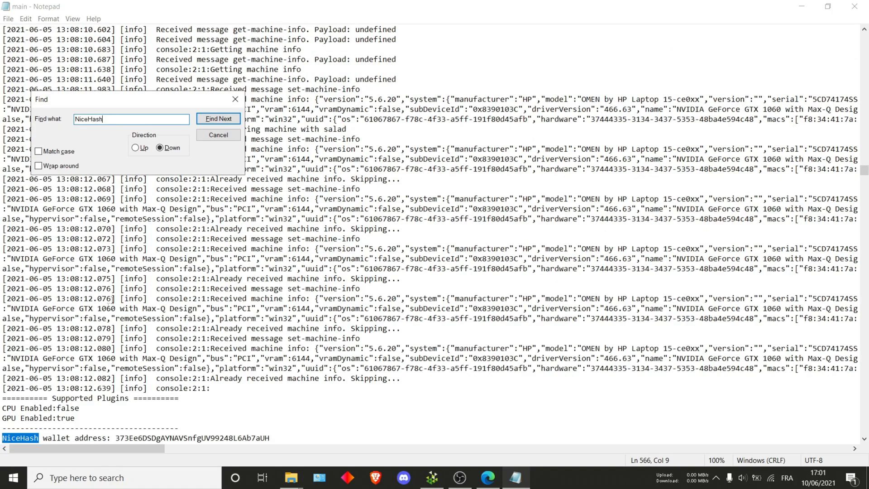
{"action": "mouse_move", "coordinate": [104, 138]}
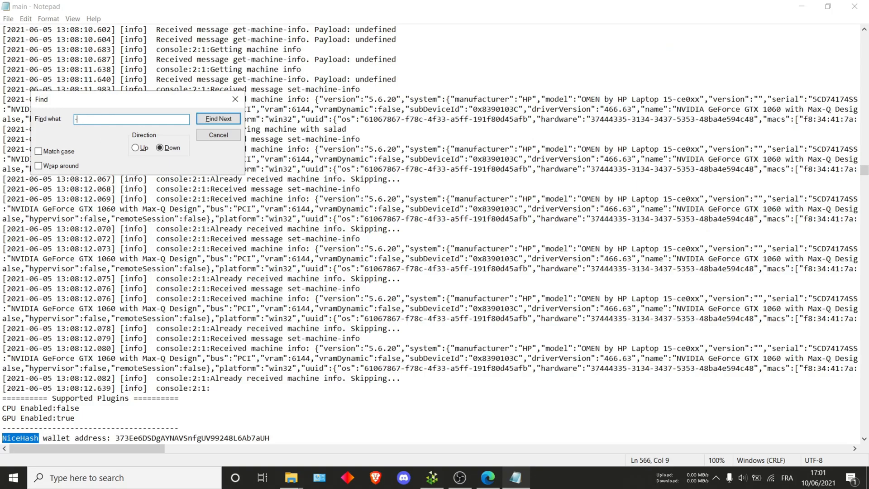
{"action": "left_click", "coordinate": [218, 119]}
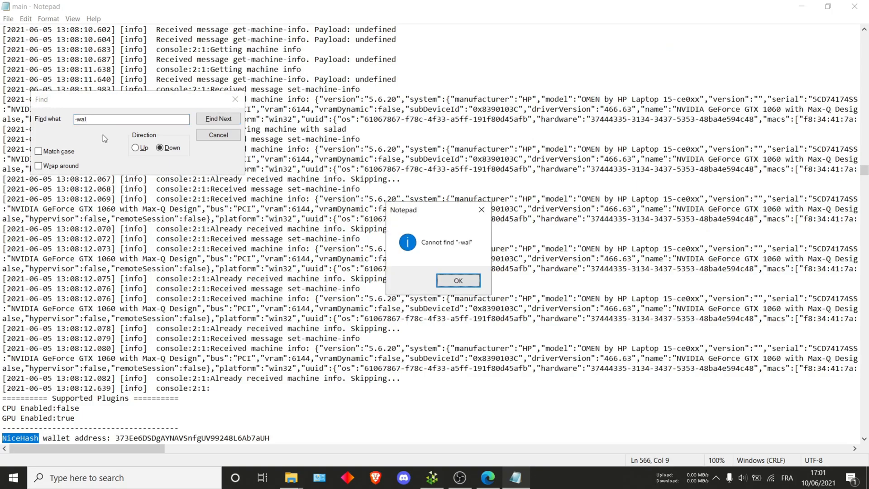
{"action": "left_click", "coordinate": [458, 280]}
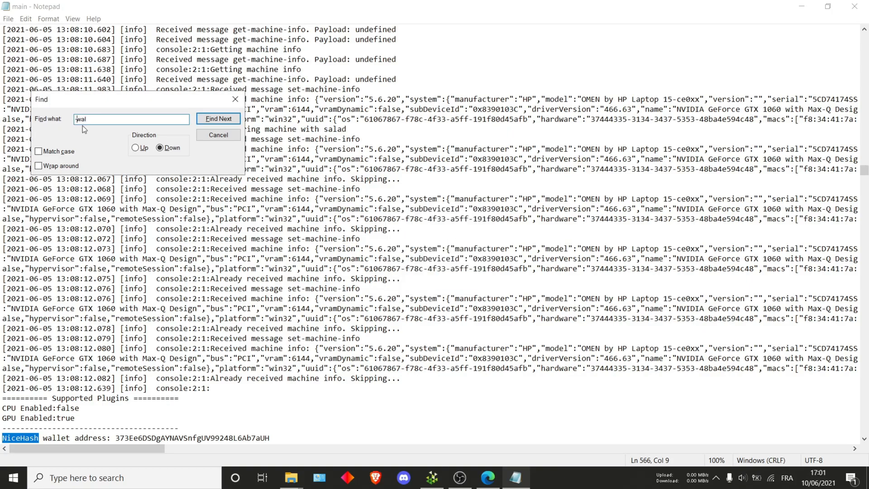
{"action": "left_click", "coordinate": [218, 118]}
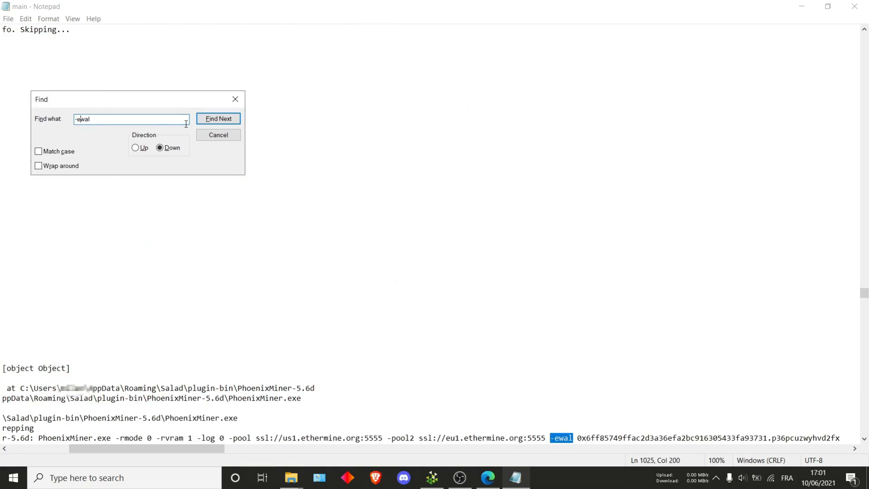
{"action": "left_click", "coordinate": [217, 134]}
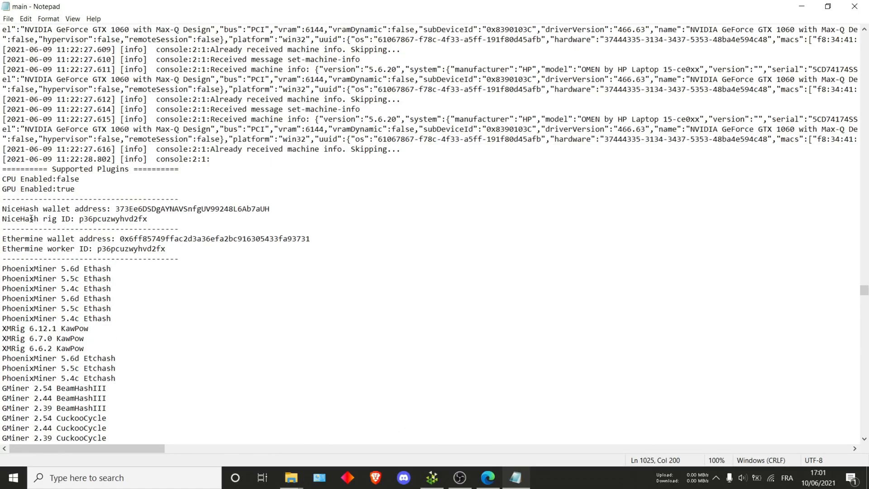
{"action": "mouse_move", "coordinate": [163, 265]}
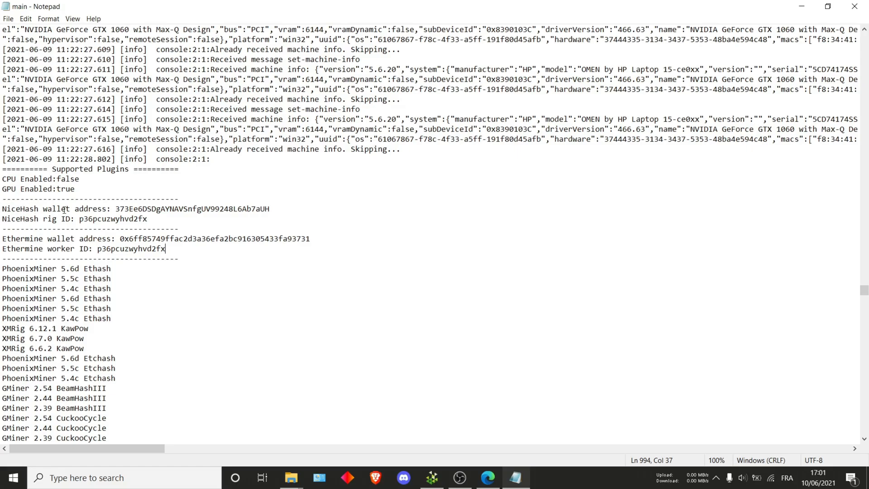
{"action": "mouse_move", "coordinate": [418, 321]}
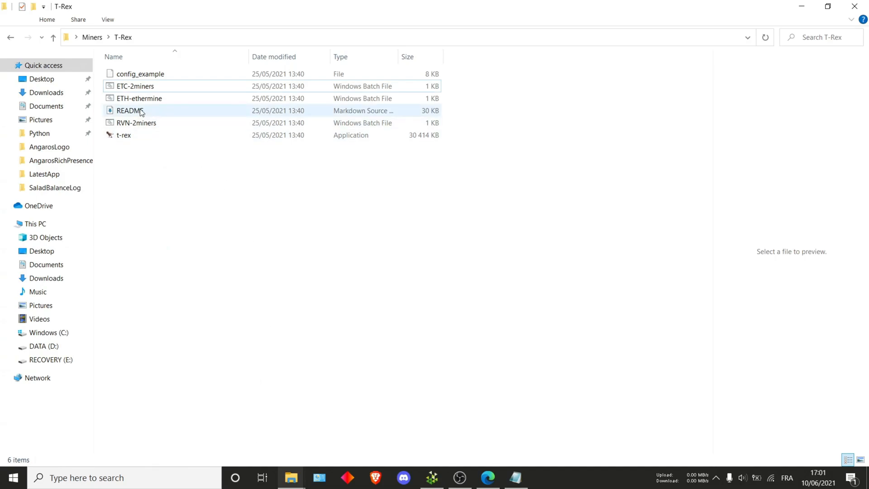
Preview ETH-ethermine.bat, then open it in Notepad with Edit from its right-click menu.
{"action": "left_click", "coordinate": [139, 98]}
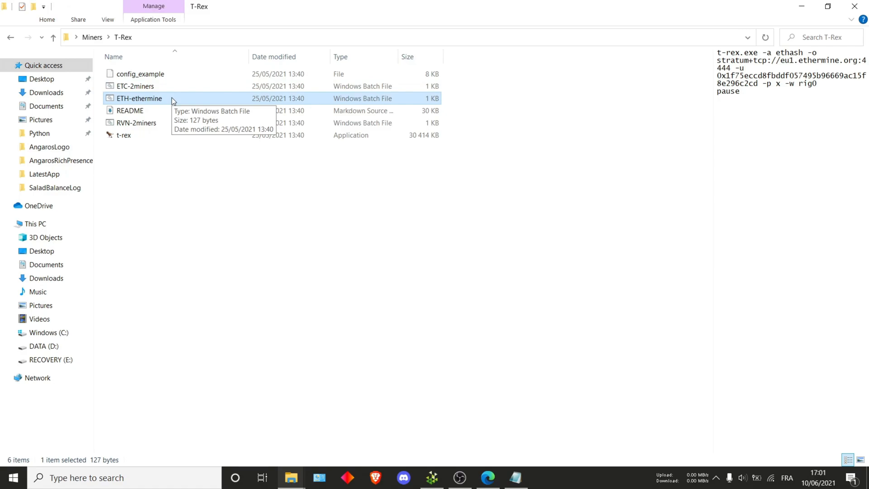
{"action": "right_click", "coordinate": [139, 98]}
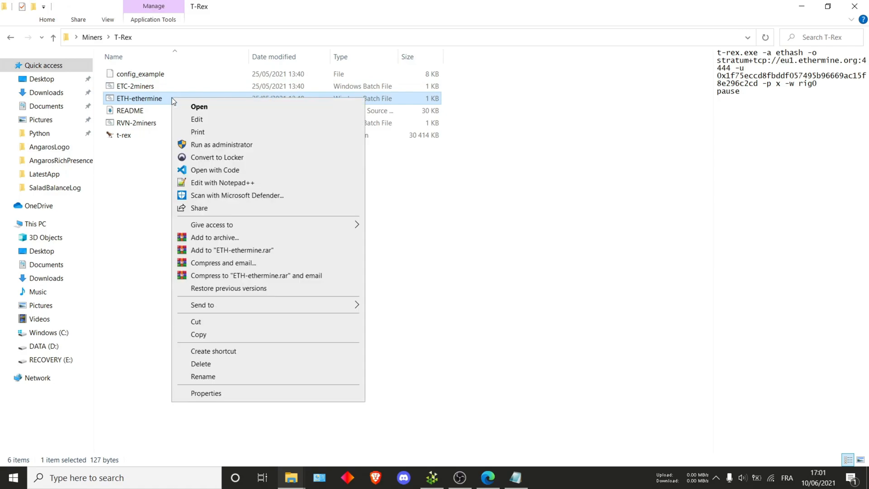
{"action": "left_click", "coordinate": [197, 119]}
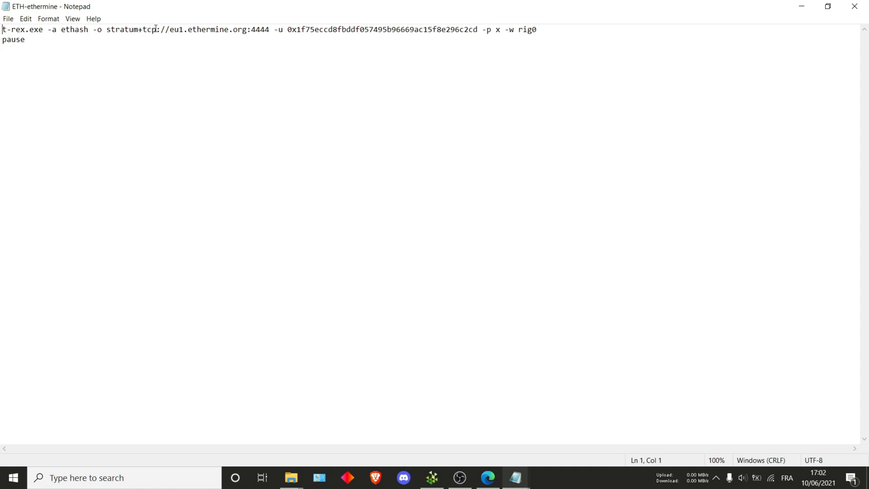
Change ETH-ethermine's pool to ssl://eu1.ethermine.org:5555 and delete the old wallet and worker options.
{"action": "double_click", "coordinate": [130, 30]}
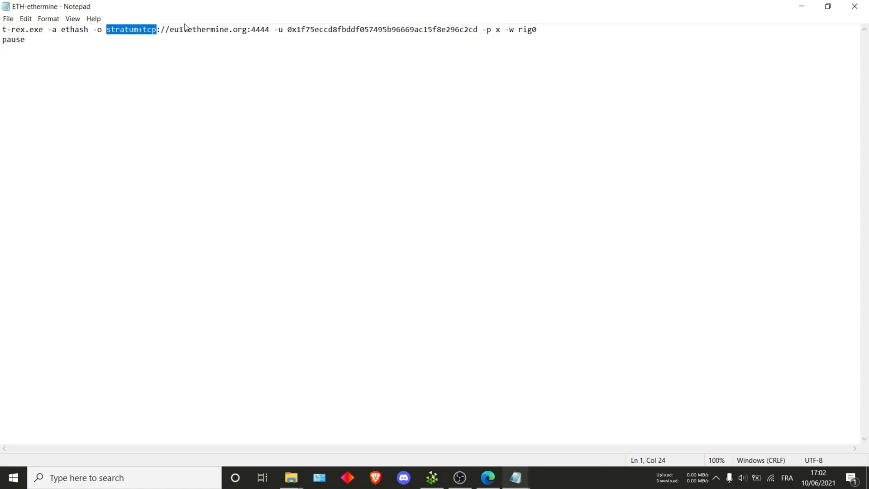
{"action": "type", "text": "ssl"}
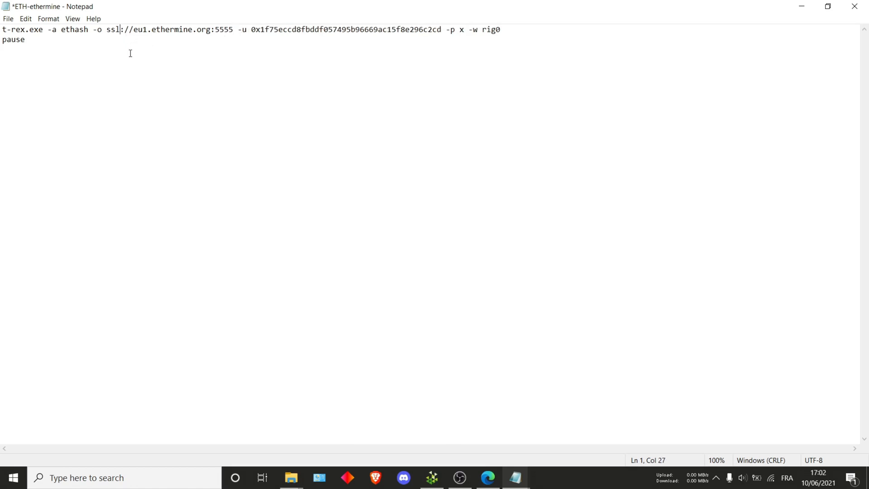
{"action": "mouse_move", "coordinate": [192, 52]}
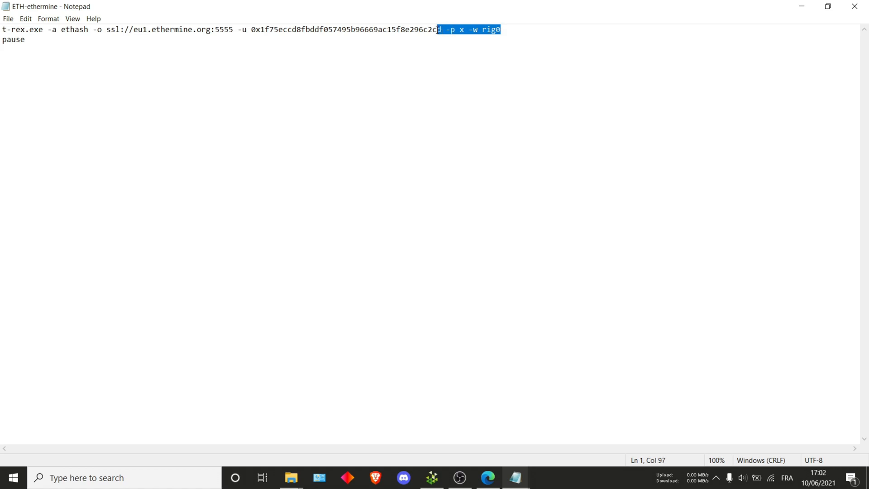
{"action": "key", "text": "Delete"}
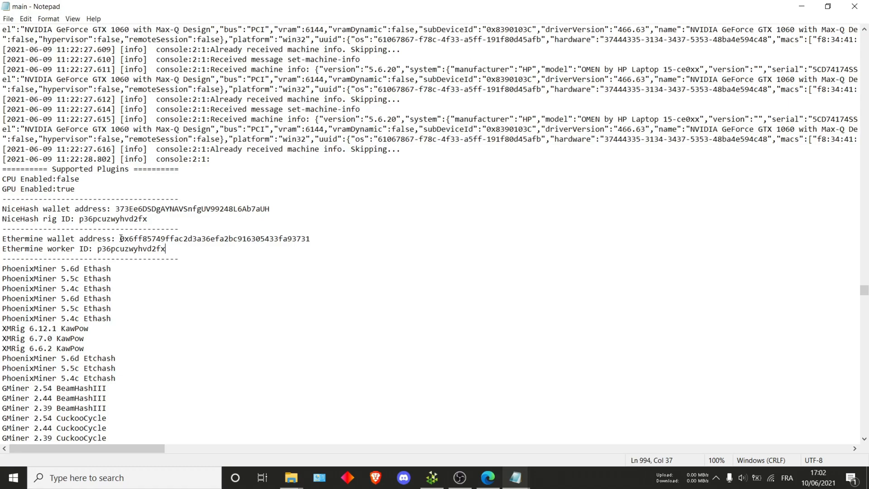
{"action": "left_click", "coordinate": [120, 238]}
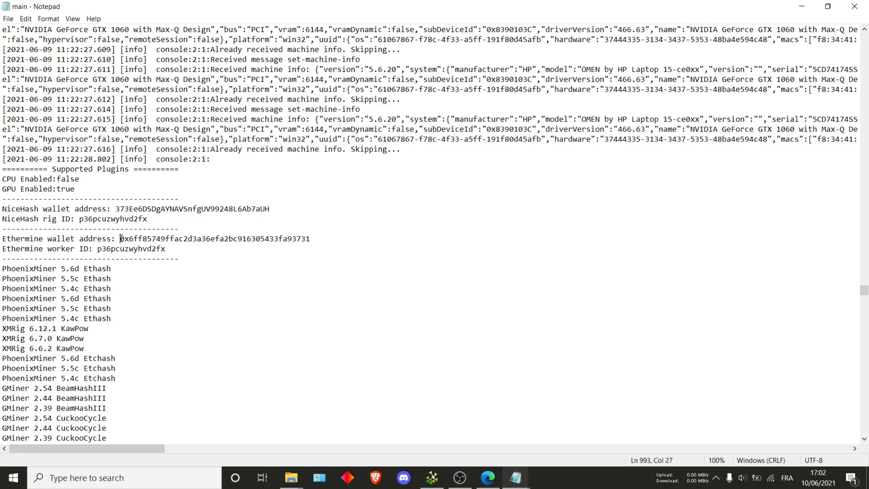
{"action": "left_click_drag", "start_coordinate": [119, 238], "coordinate": [311, 238]}
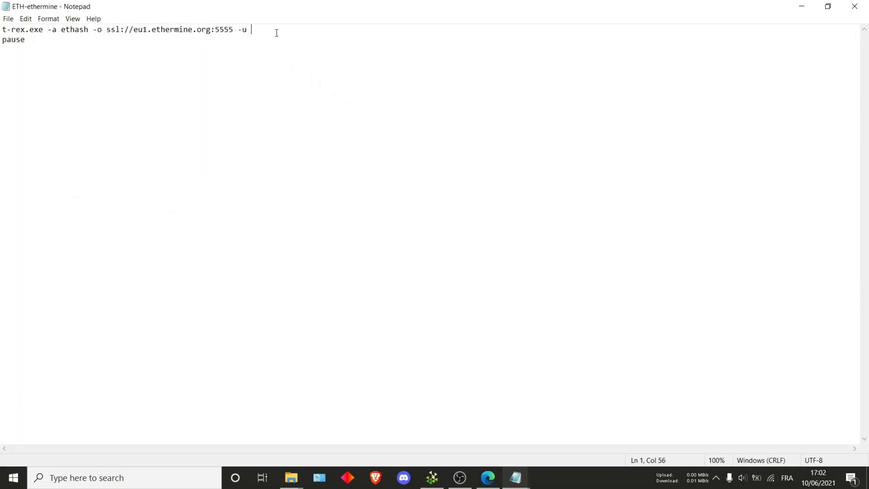
{"action": "type", "text": "0x6ff85749ffac2d3a36efa2bc916305433fa93731."}
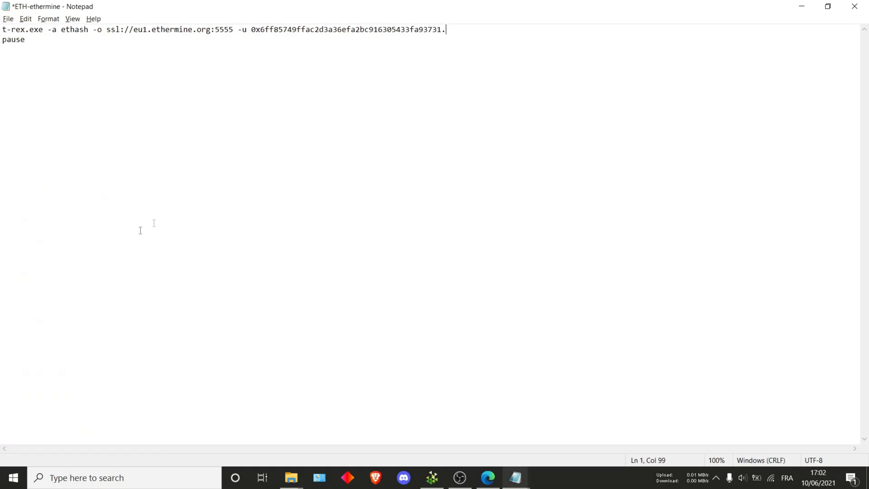
{"action": "type", "text": "p36pcuzwyhvd2fx"}
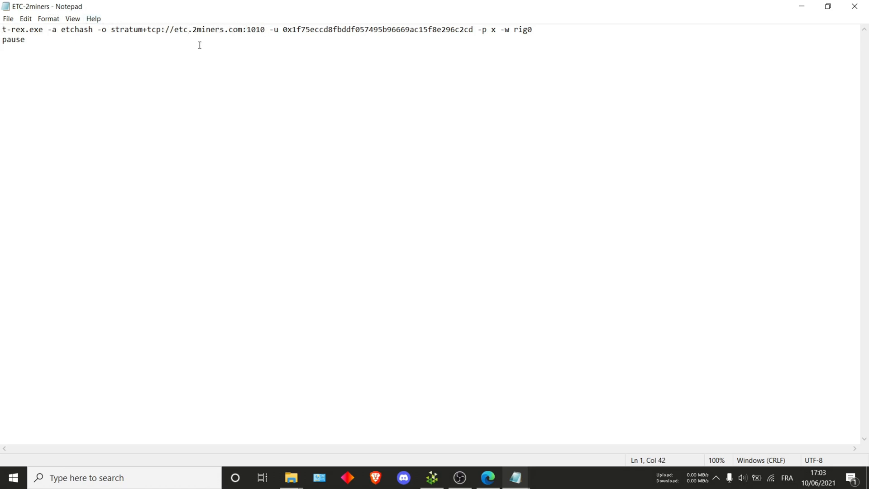
Point ETC-2miners at eu1-etc.ethermine.org:4444 and delete its old wallet and worker name.
{"action": "key", "text": "backspace"}
{"action": "type", "text": "u1"}
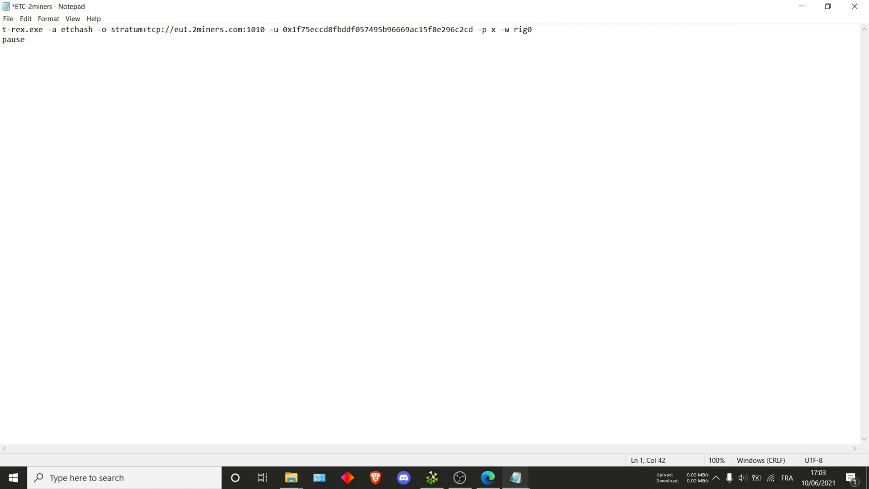
{"action": "type", "text": "-etc"}
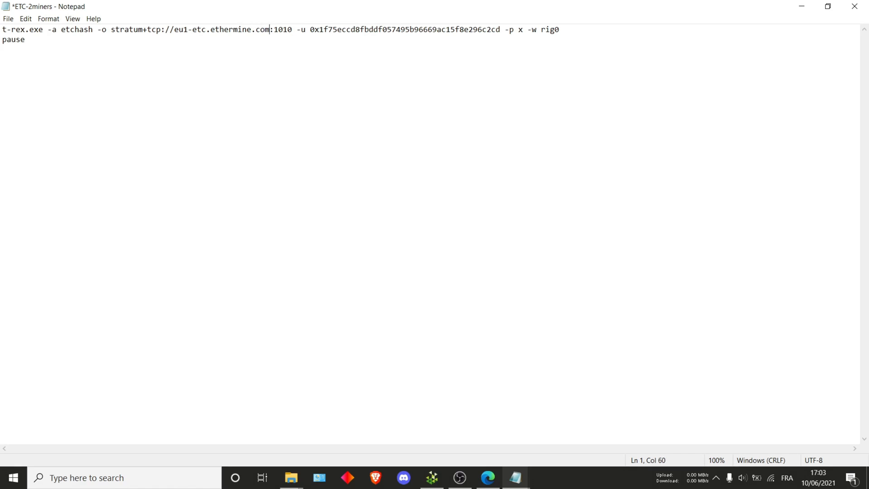
{"action": "type", "text": "g"}
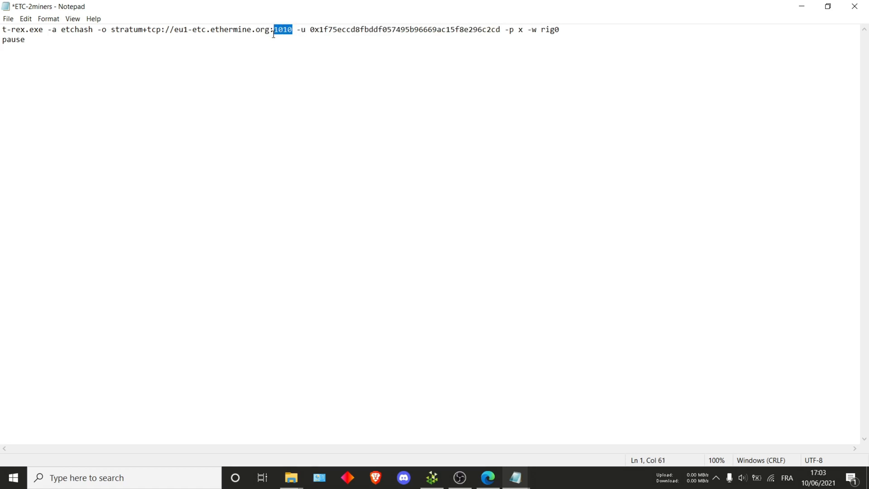
{"action": "type", "text": "4444"}
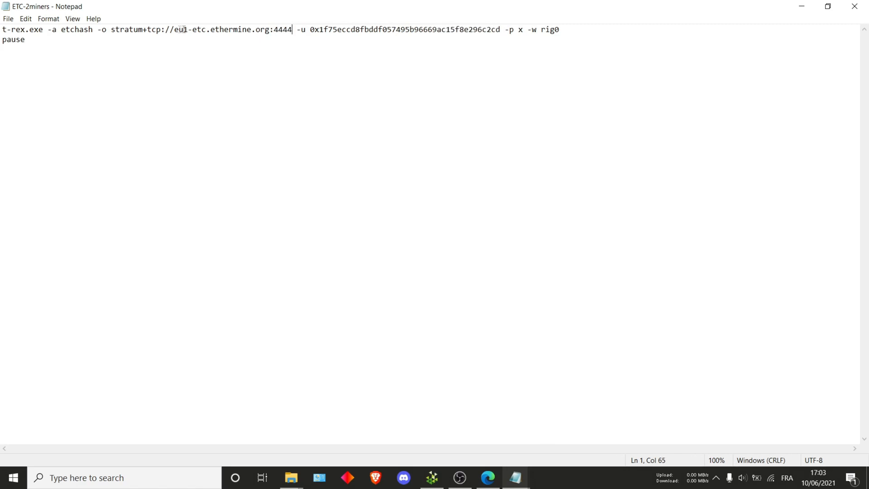
{"action": "mouse_move", "coordinate": [417, 86]}
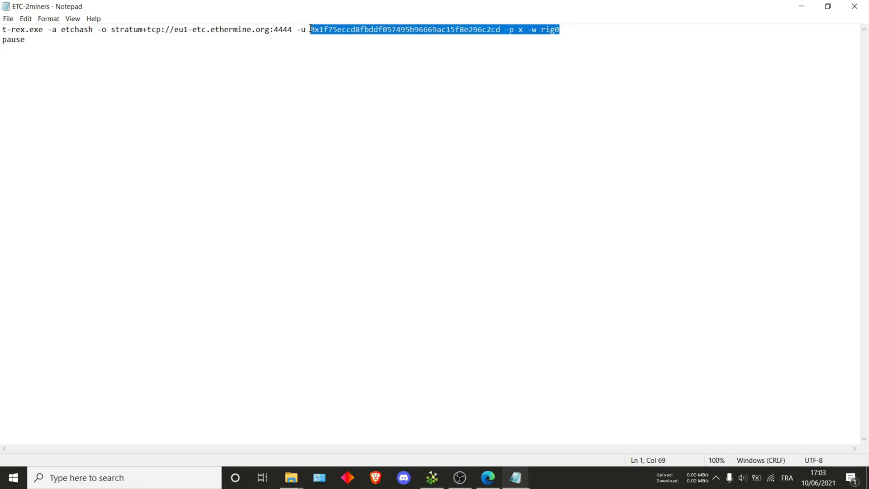
{"action": "key", "text": "Delete"}
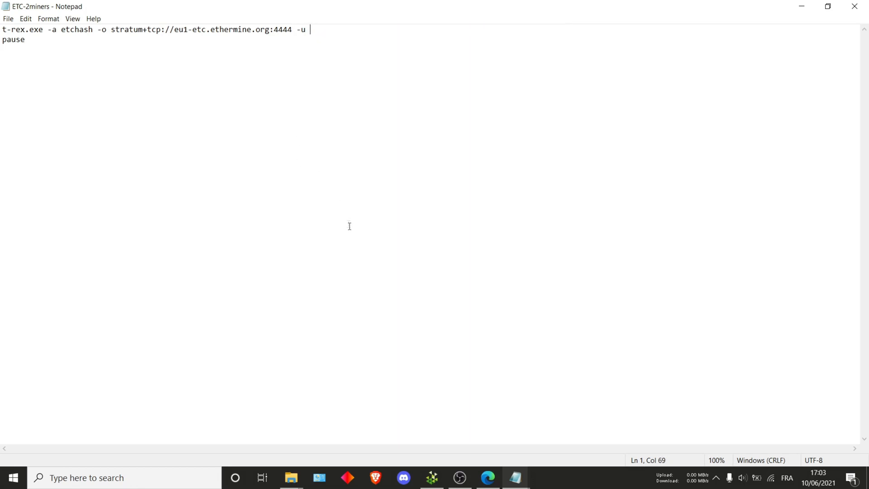
{"action": "mouse_move", "coordinate": [516, 477]}
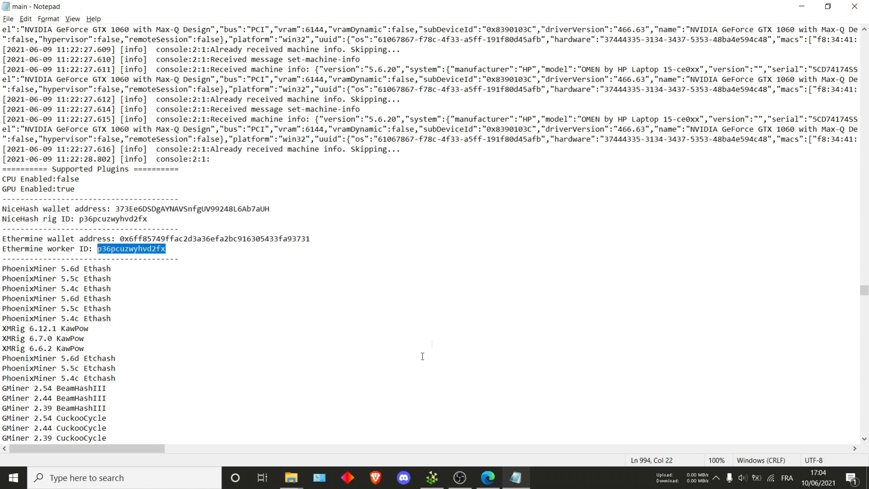
{"action": "mouse_move", "coordinate": [290, 477]}
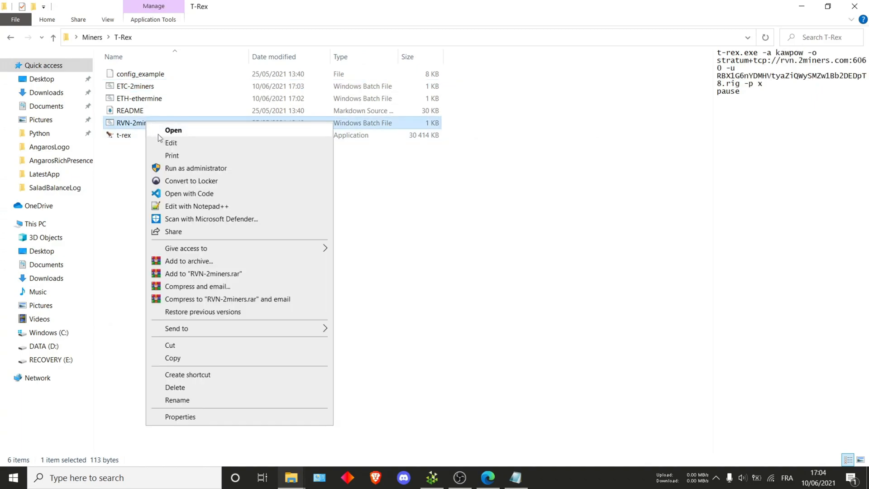
Edit RVN-2miners: replace rvn.2miners.com:6060 with kawpow.eu.nicehash.com:3385, delete old wallet and -p x.
{"action": "left_click", "coordinate": [170, 143]}
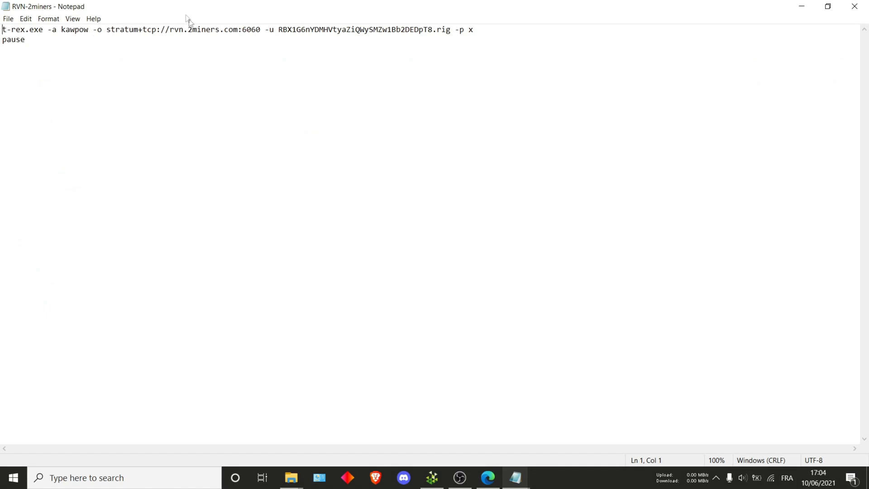
{"action": "left_click_drag", "start_coordinate": [183, 29], "coordinate": [260, 29]}
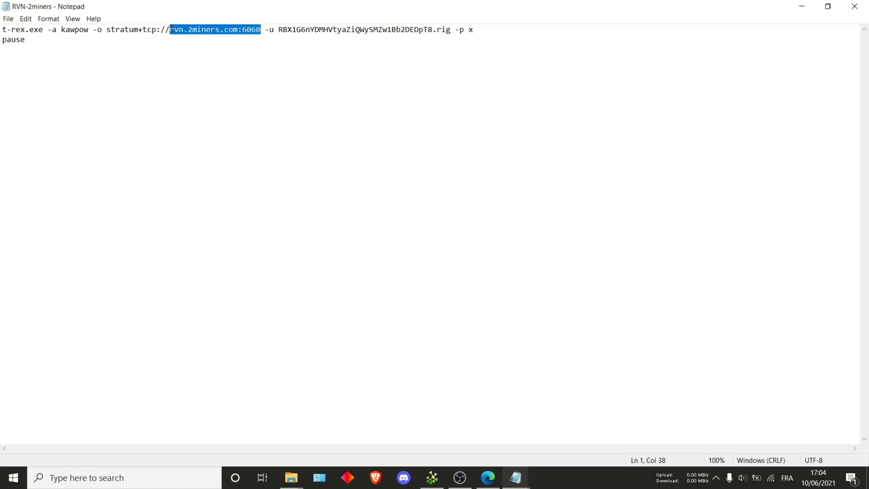
{"action": "key", "text": "Delete"}
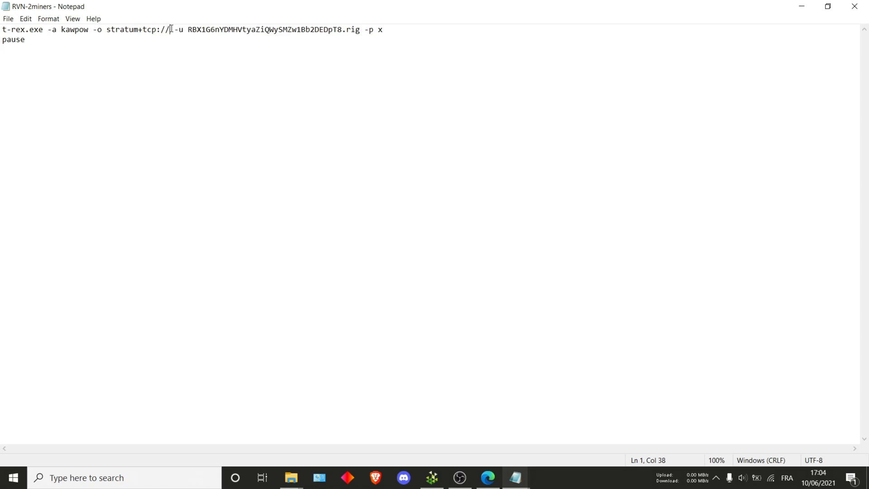
{"action": "type", "text": "kaw"}
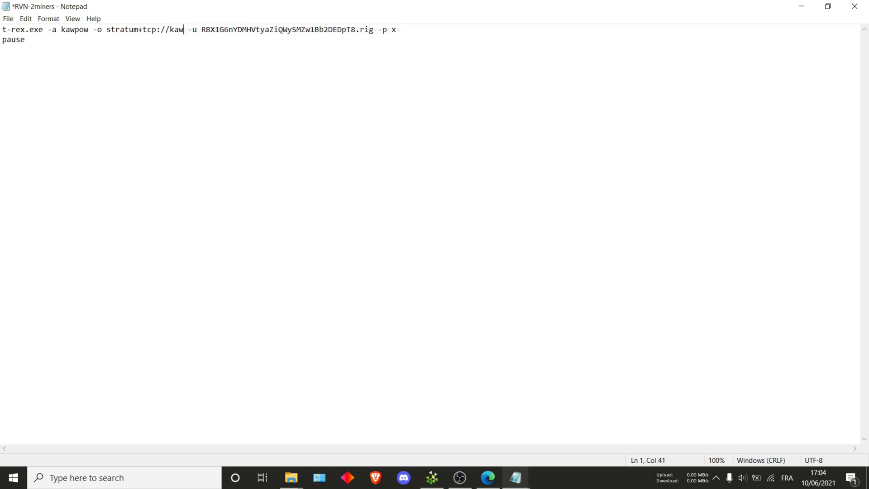
{"action": "type", "text": "pow."}
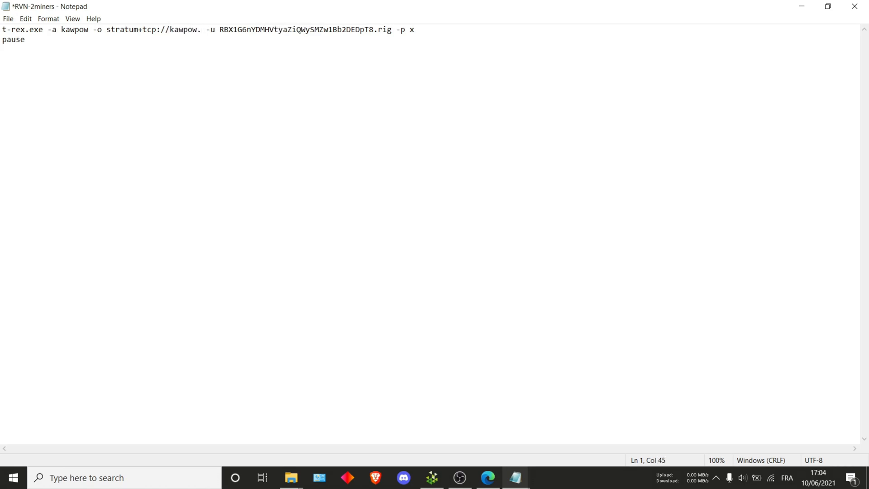
{"action": "type", "text": "eu.nice"}
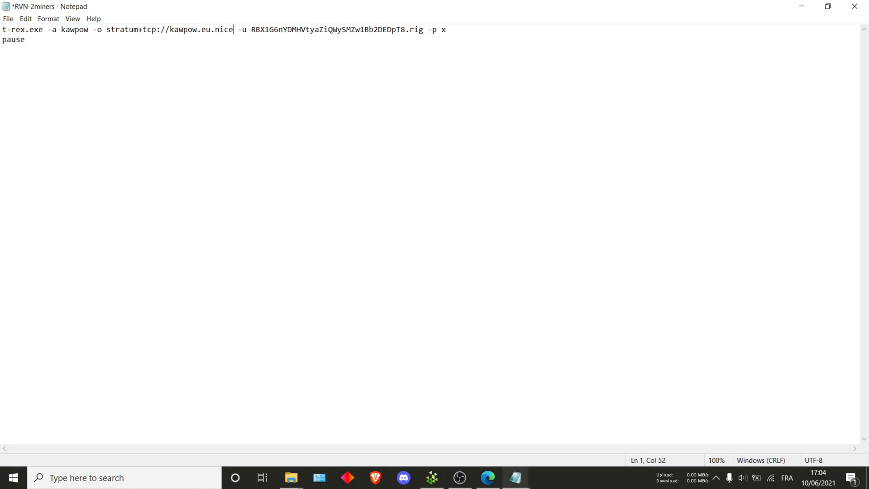
{"action": "type", "text": "hash"}
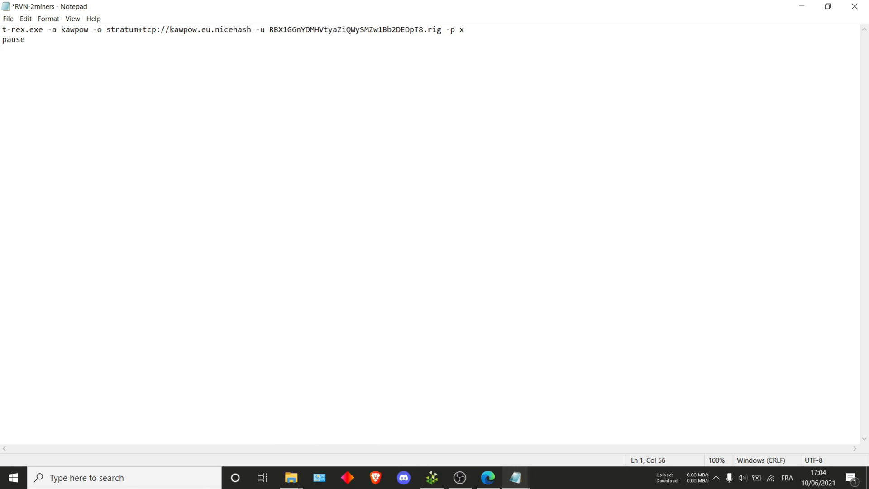
{"action": "type", "text": ".com"}
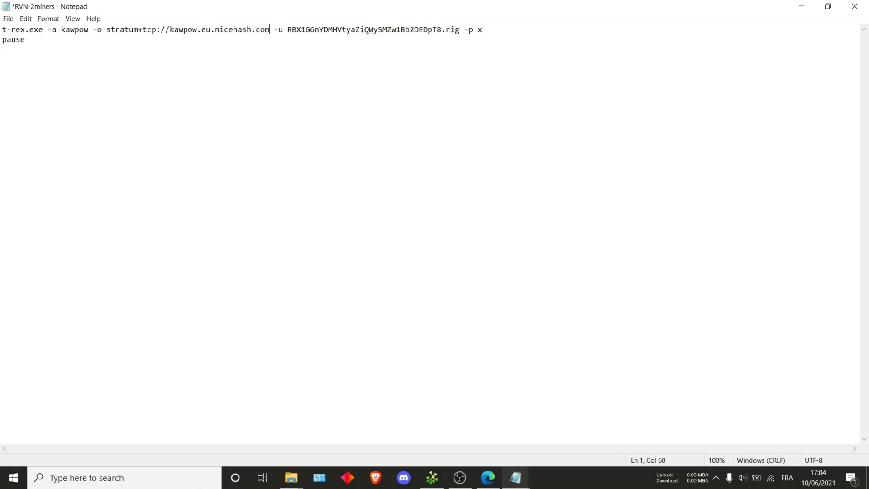
{"action": "type", "text": ":3385"}
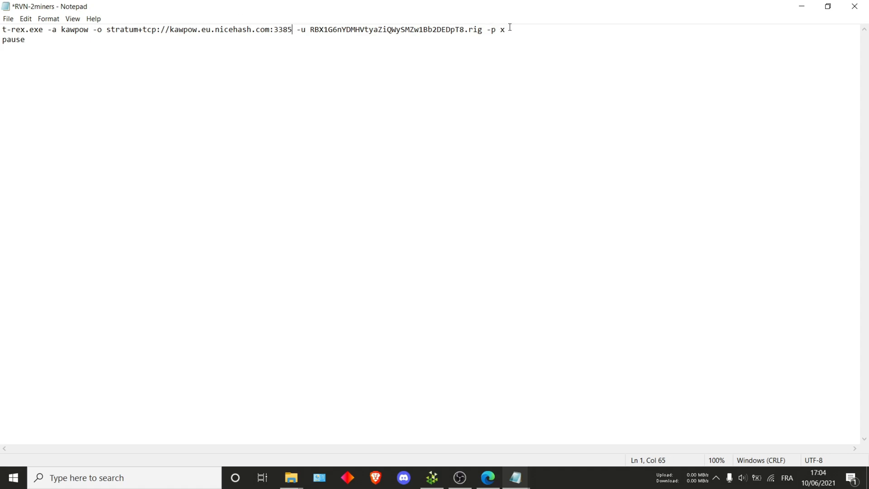
{"action": "left_click_drag", "start_coordinate": [310, 29], "coordinate": [504, 29]}
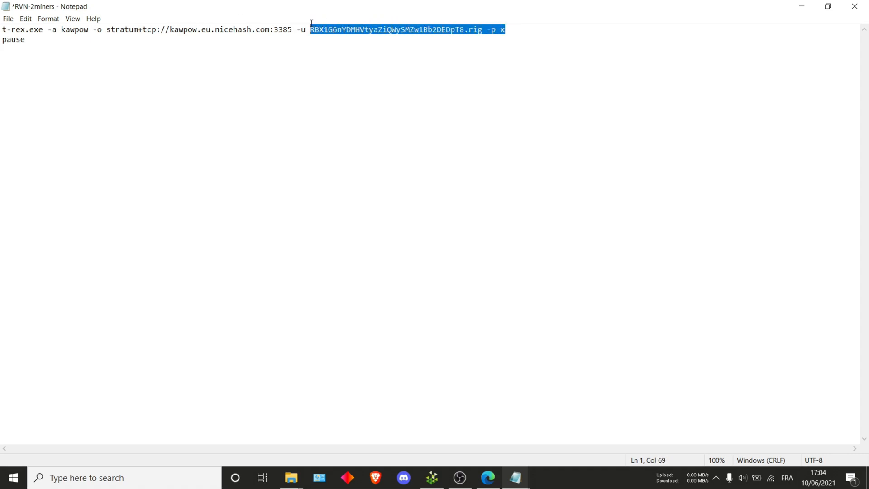
{"action": "key", "text": "Delete"}
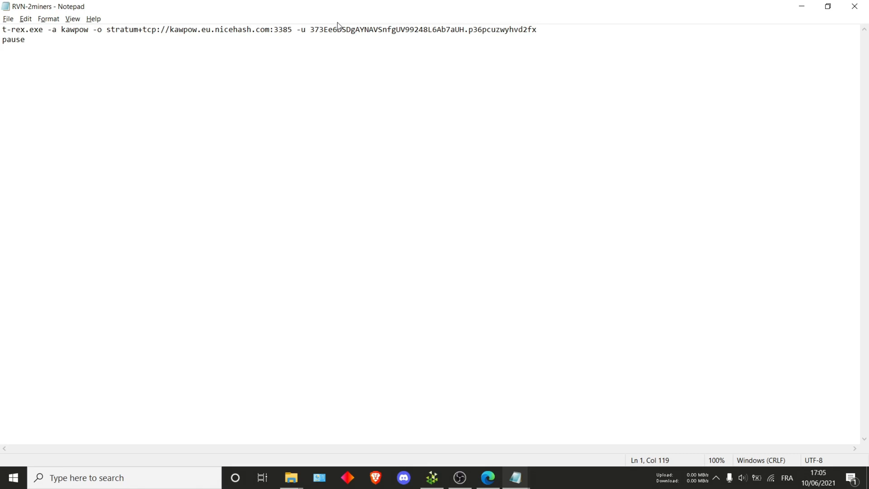
Leave Notepad and return to the Salad main log window.
{"action": "left_click", "coordinate": [536, 30]}
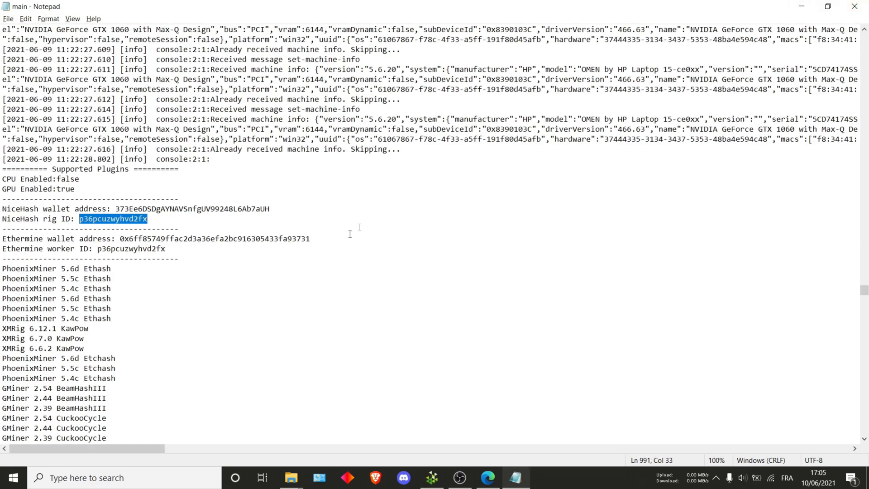
{"action": "left_click", "coordinate": [291, 477]}
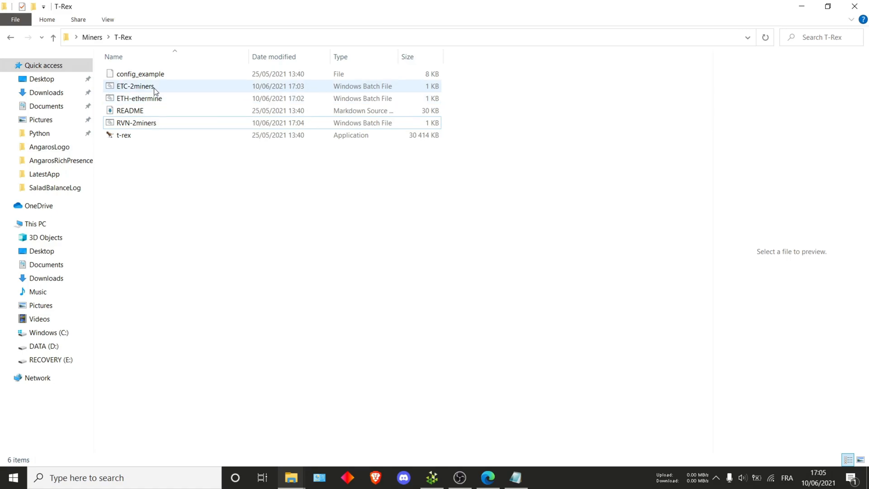
{"action": "mouse_move", "coordinate": [135, 86]}
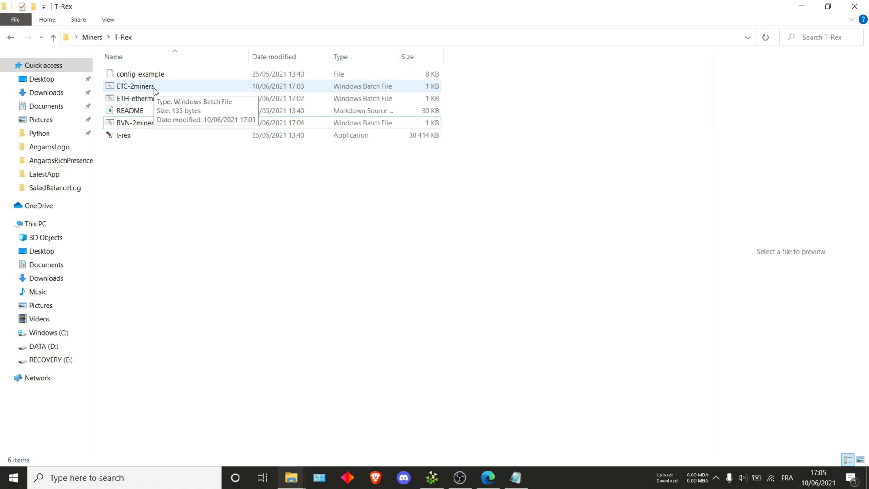
{"action": "mouse_move", "coordinate": [139, 91]}
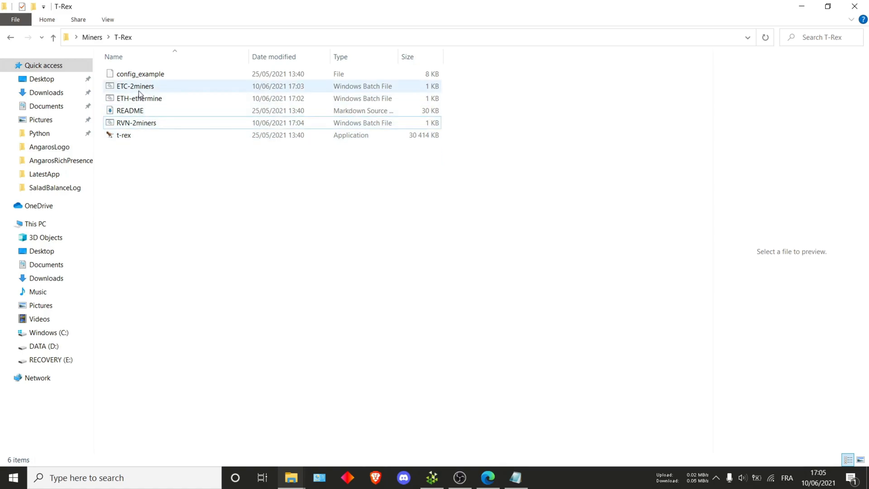
Run ETC-2miners.bat and maximize the T-Rex console mining on eu1-etc.ethermine.org:4444.
{"action": "double_click", "coordinate": [135, 86]}
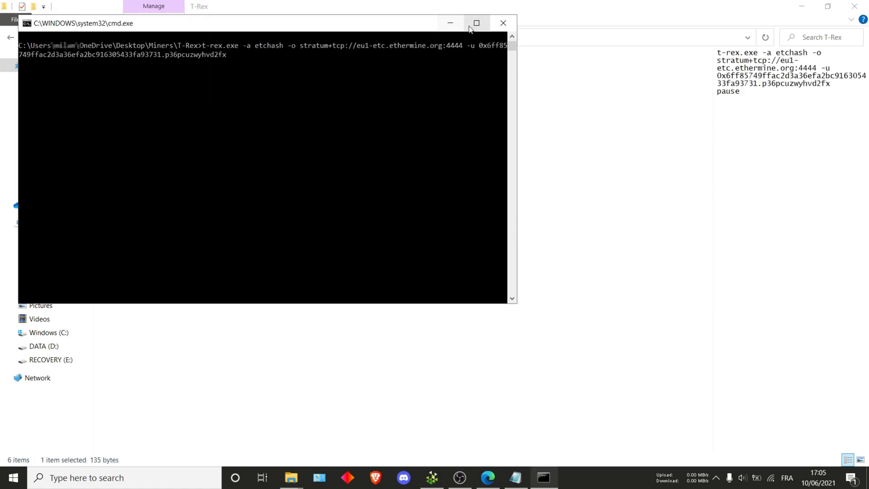
{"action": "left_click", "coordinate": [476, 22]}
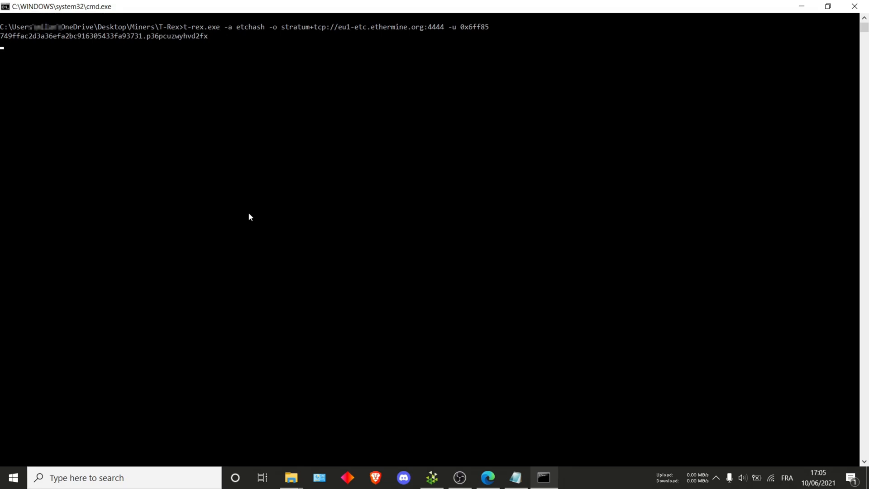
{"action": "key", "text": "enter"}
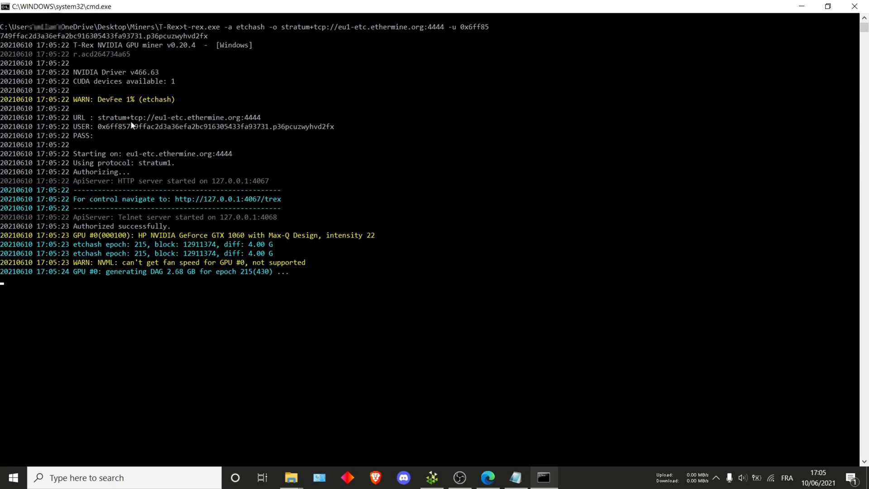
{"action": "mouse_move", "coordinate": [128, 101]}
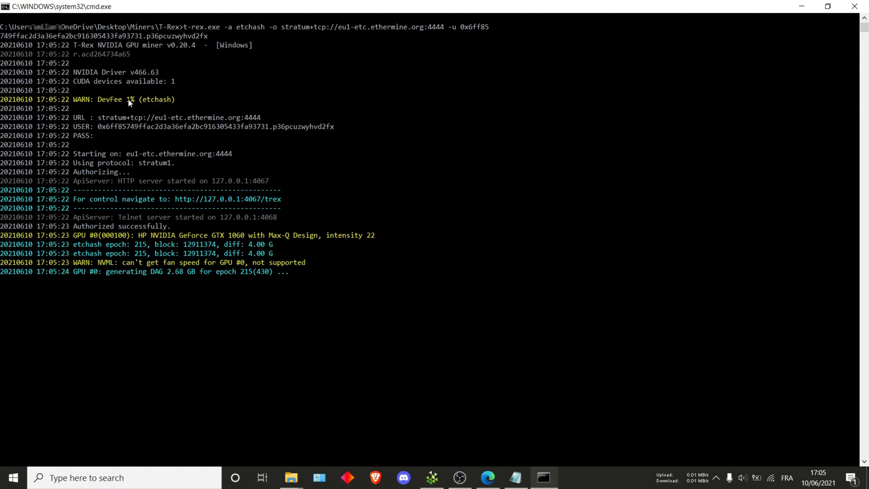
{"action": "mouse_move", "coordinate": [87, 107]}
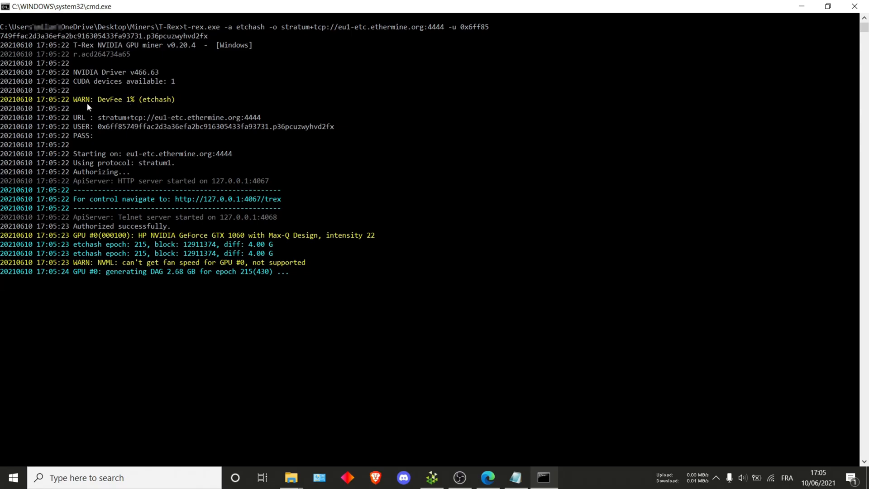
{"action": "mouse_move", "coordinate": [256, 122]}
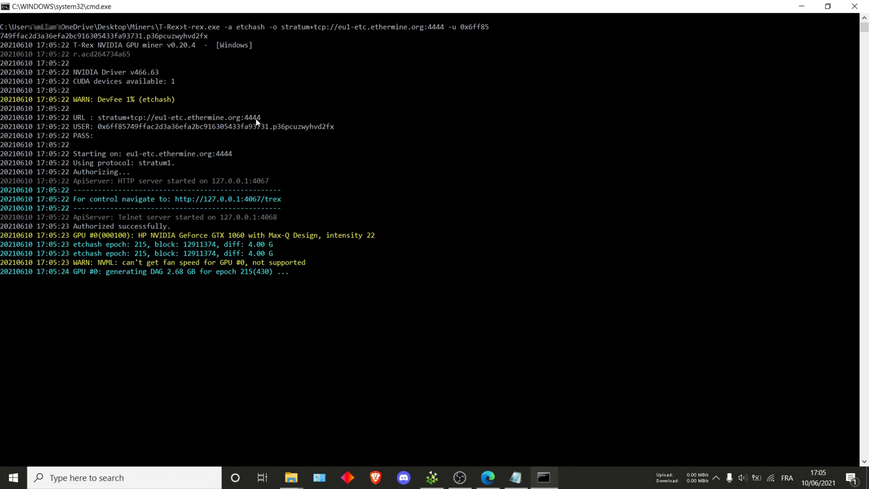
{"action": "mouse_move", "coordinate": [232, 203]}
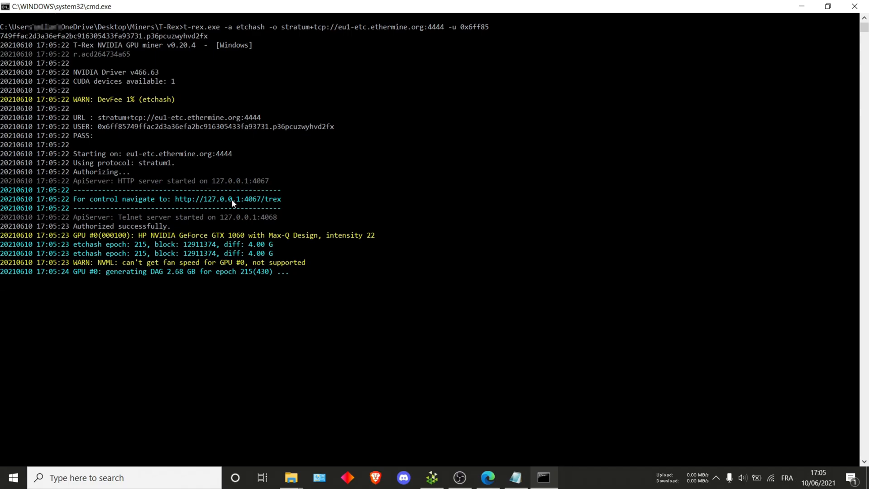
{"action": "mouse_move", "coordinate": [241, 201]}
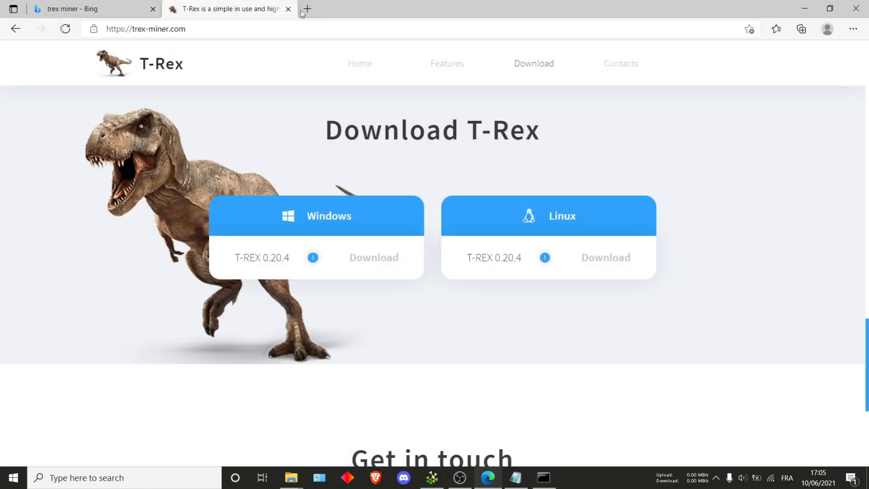
Load the T-Rex web panel at 127.0.0.1:4067/trex and enable its hashrate graph.
{"action": "type", "text": "httpd"}
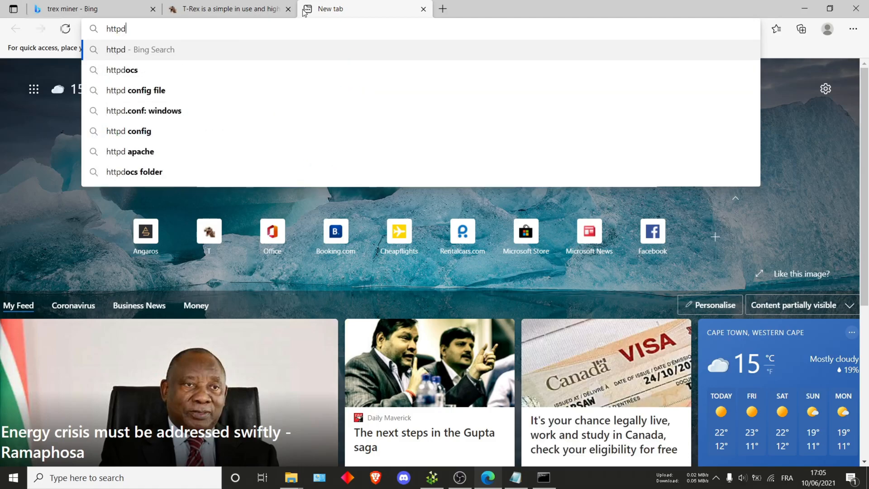
{"action": "left_click", "coordinate": [227, 9]}
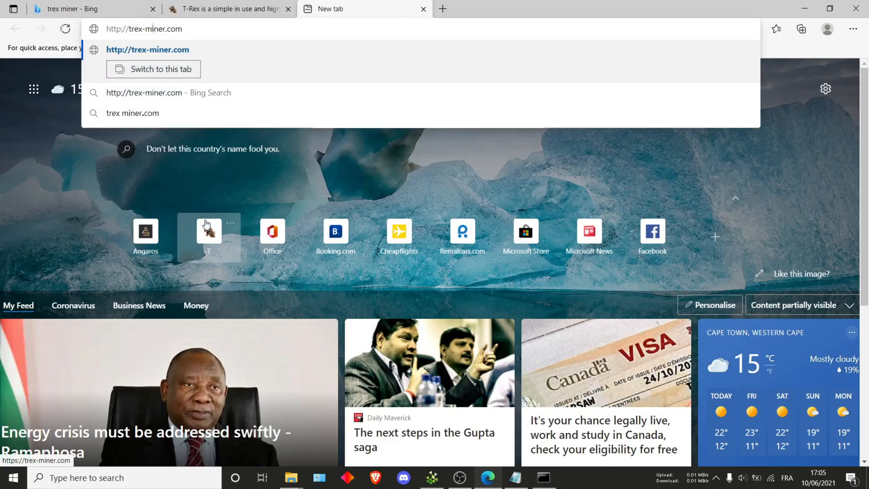
{"action": "type", "text": "http://"}
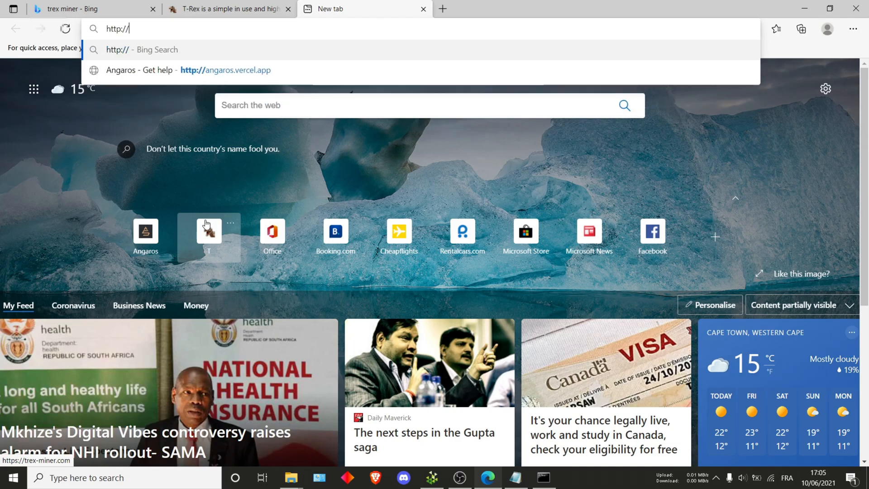
{"action": "type", "text": "127.0.0.0"}
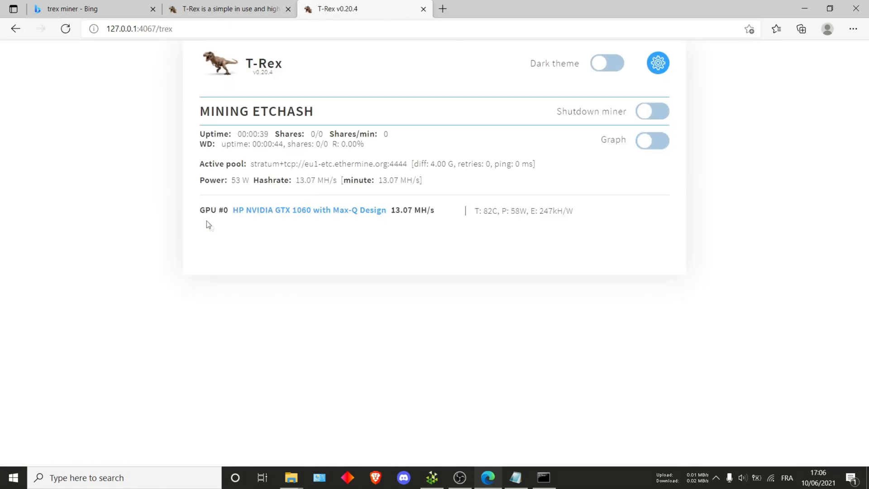
{"action": "mouse_move", "coordinate": [413, 255]}
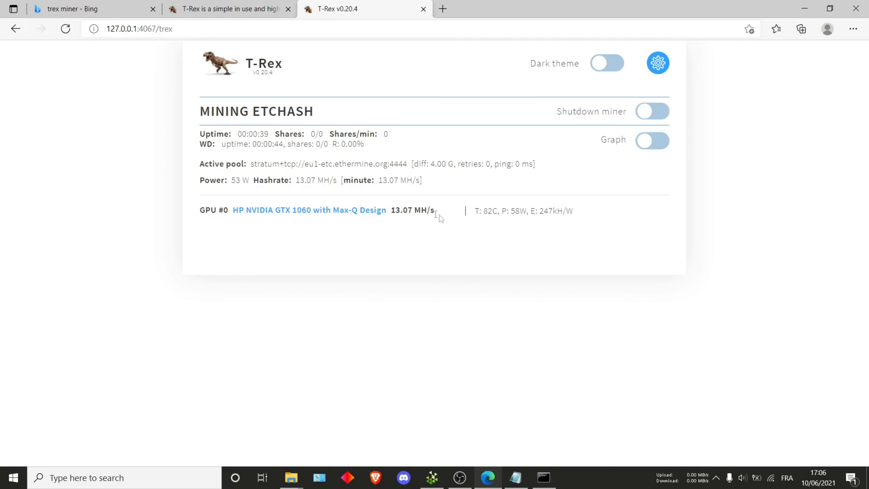
{"action": "mouse_move", "coordinate": [431, 241]}
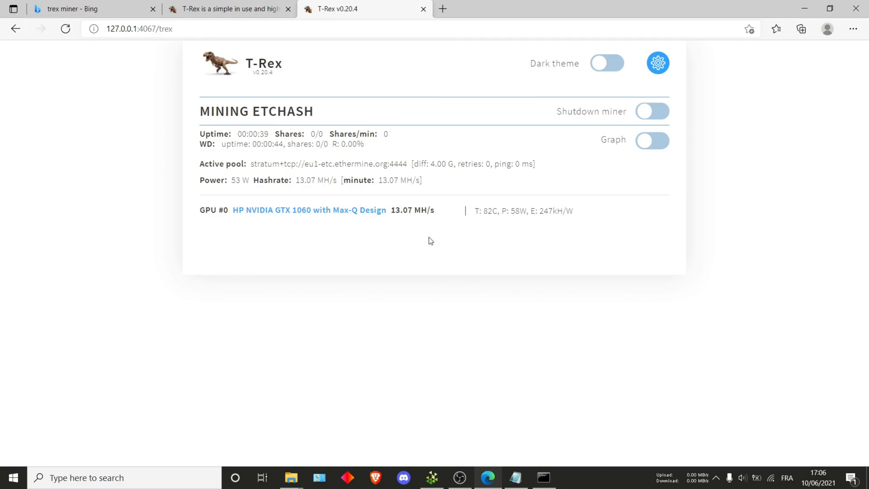
{"action": "left_click", "coordinate": [651, 140]}
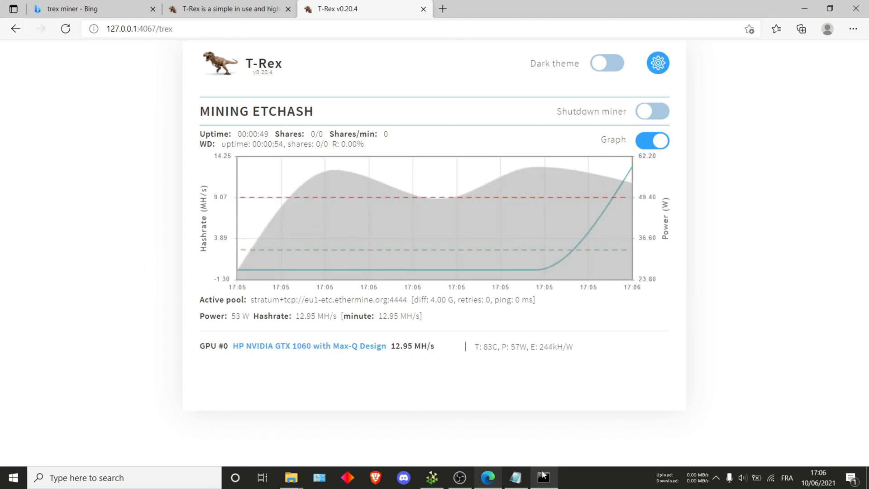
{"action": "mouse_move", "coordinate": [345, 342]}
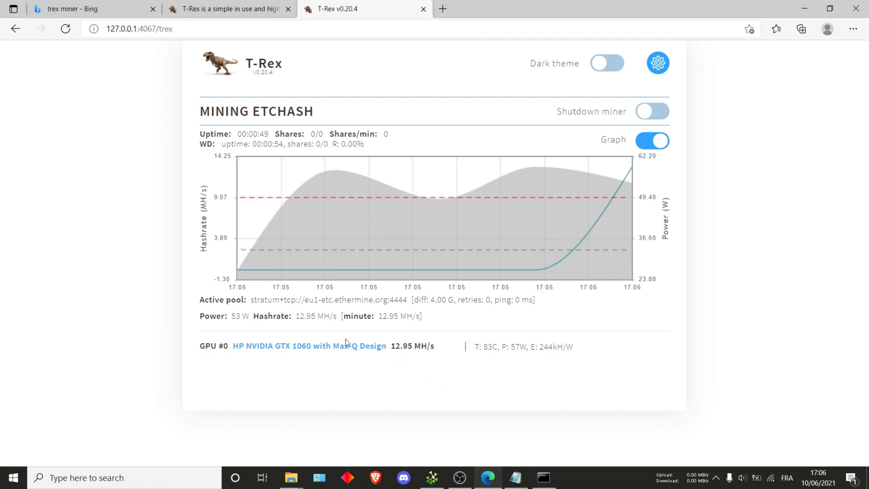
{"action": "mouse_move", "coordinate": [506, 364]}
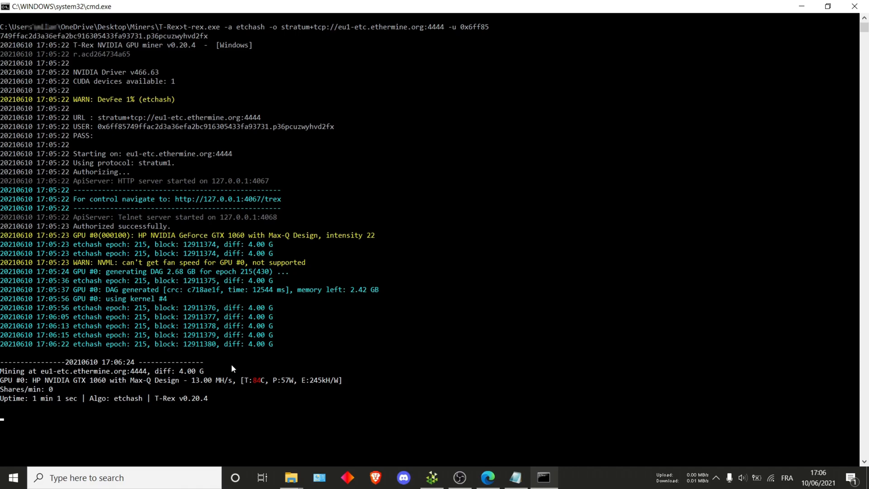
{"action": "mouse_move", "coordinate": [18, 418]}
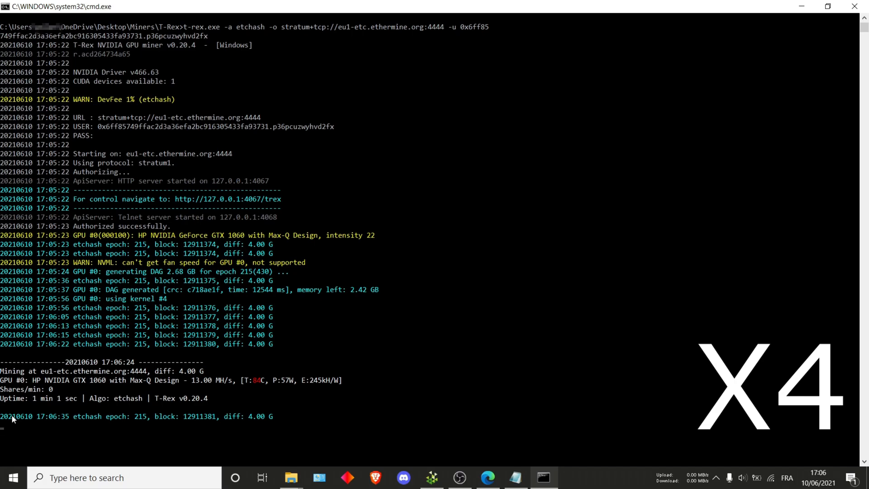
Scroll through the T-Rex console to the ~13 MH/s reports and first accepted share.
{"action": "scroll", "scroll_direction": "down", "scroll_amount": 3}
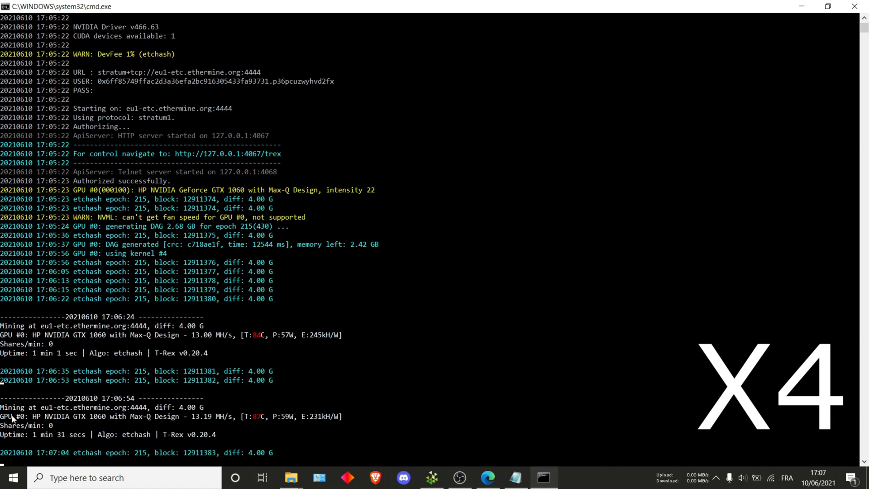
{"action": "scroll", "scroll_direction": "down", "scroll_amount": 3}
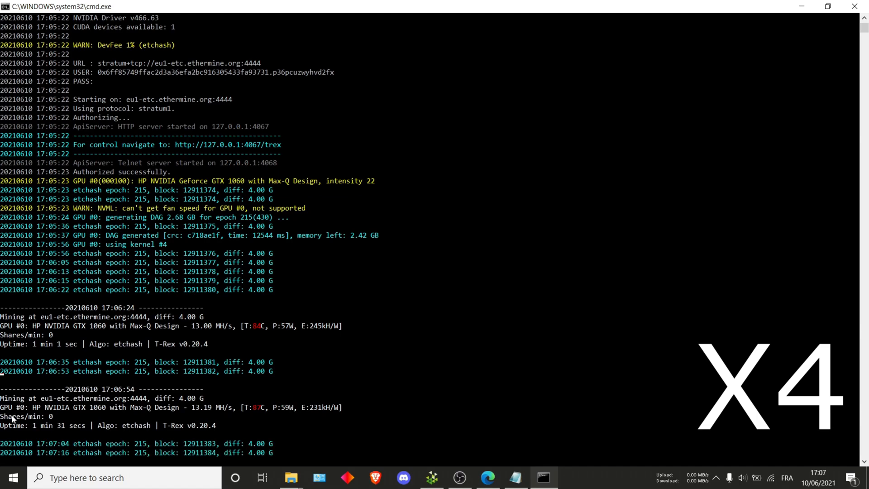
{"action": "scroll", "scroll_direction": "down", "scroll_amount": 3}
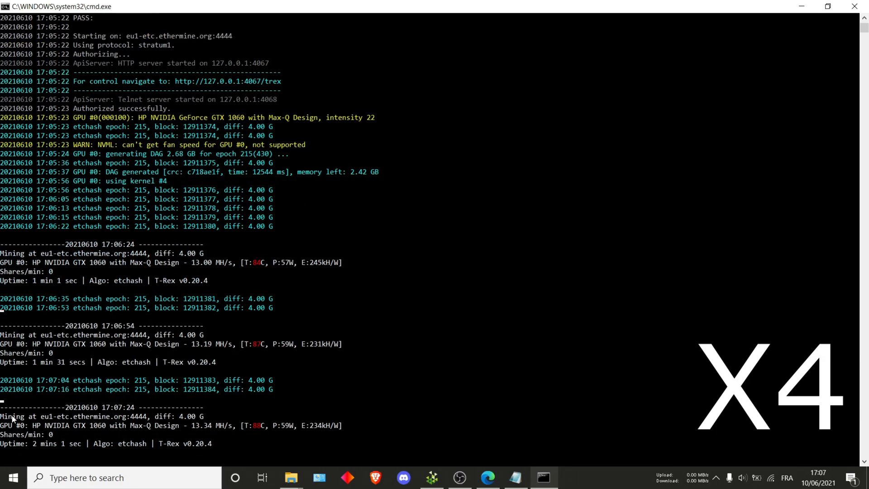
{"action": "scroll", "scroll_direction": "down", "scroll_amount": 3}
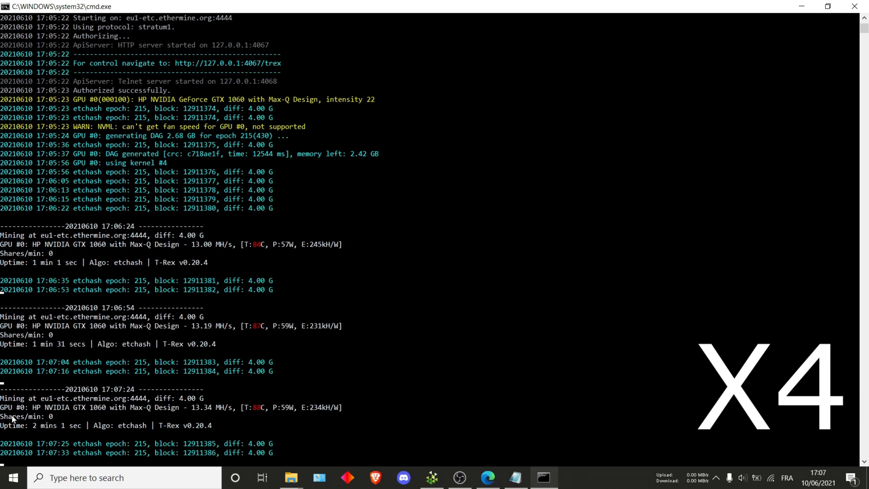
{"action": "scroll", "scroll_direction": "down", "scroll_amount": 3}
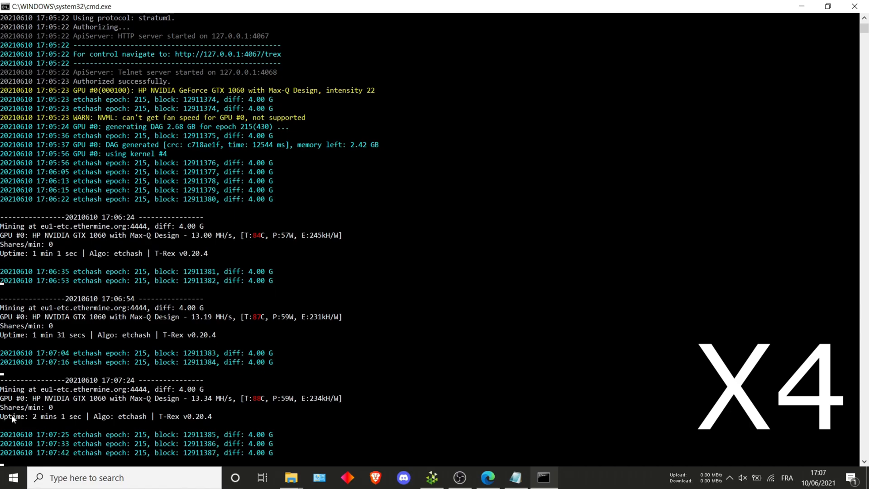
{"action": "scroll", "scroll_direction": "down", "scroll_amount": 3}
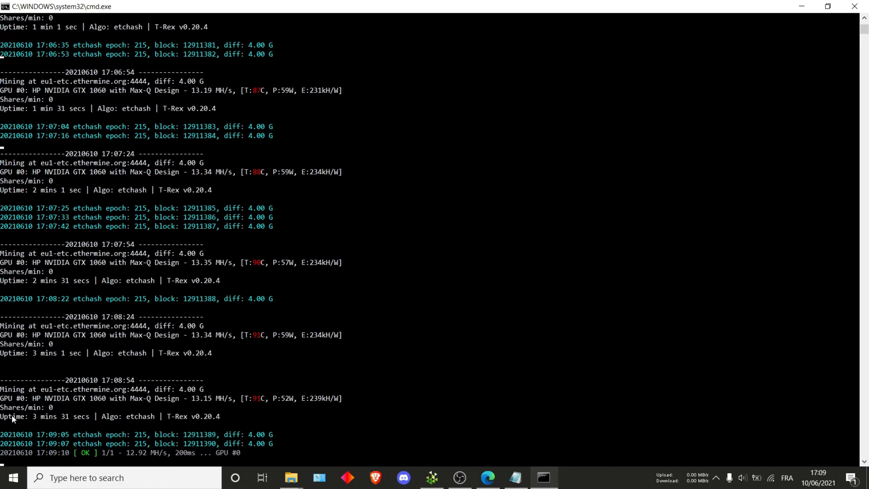
{"action": "mouse_move", "coordinate": [109, 459]}
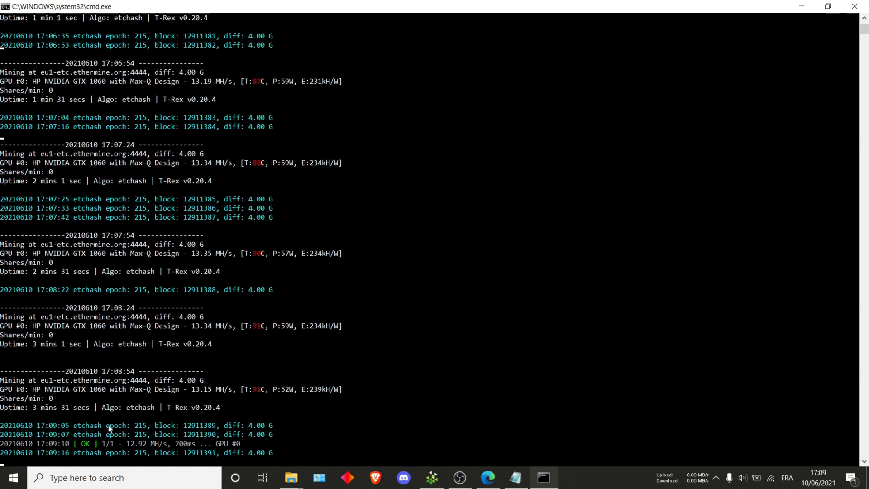
{"action": "mouse_move", "coordinate": [196, 444]}
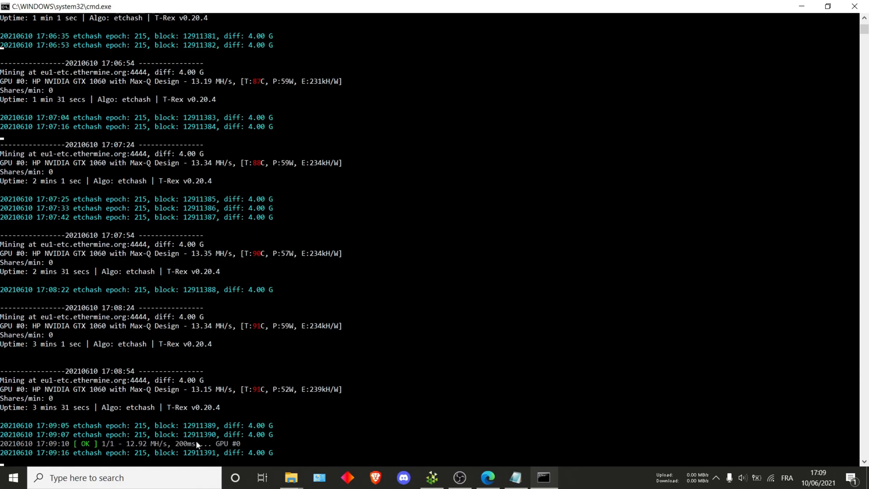
{"action": "mouse_move", "coordinate": [401, 399]}
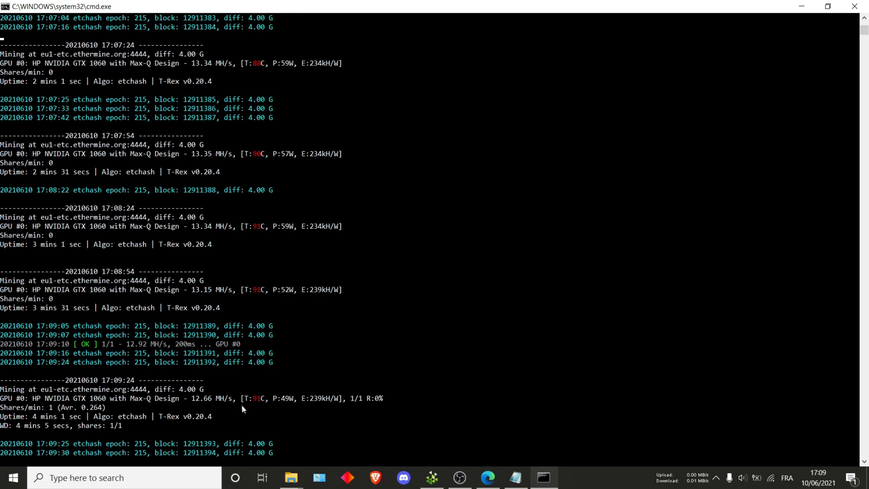
{"action": "mouse_move", "coordinate": [284, 424]}
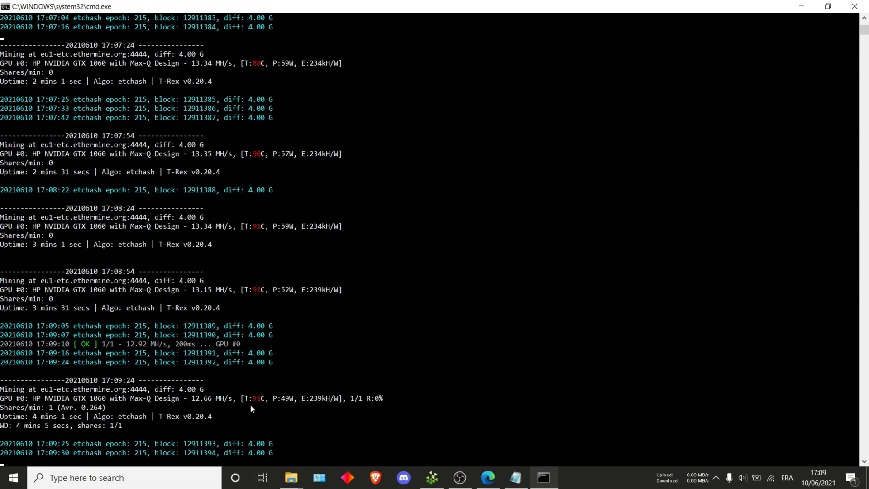
{"action": "mouse_move", "coordinate": [287, 410]}
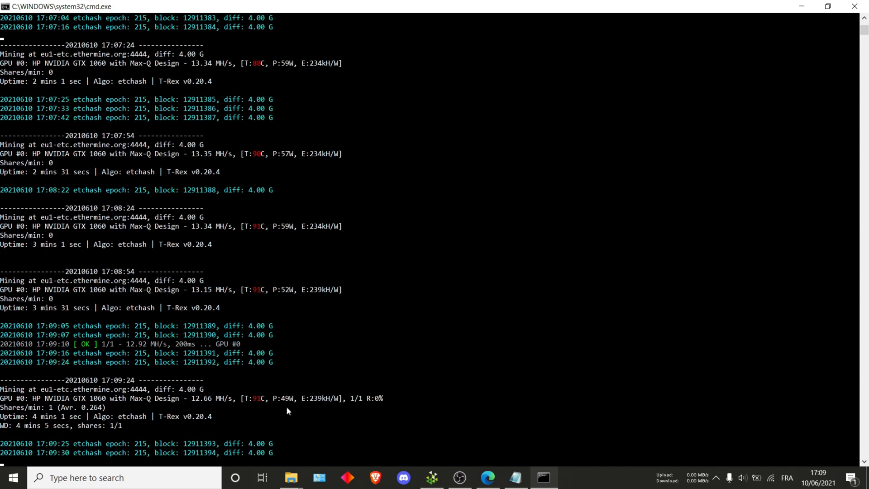
{"action": "mouse_move", "coordinate": [245, 414]}
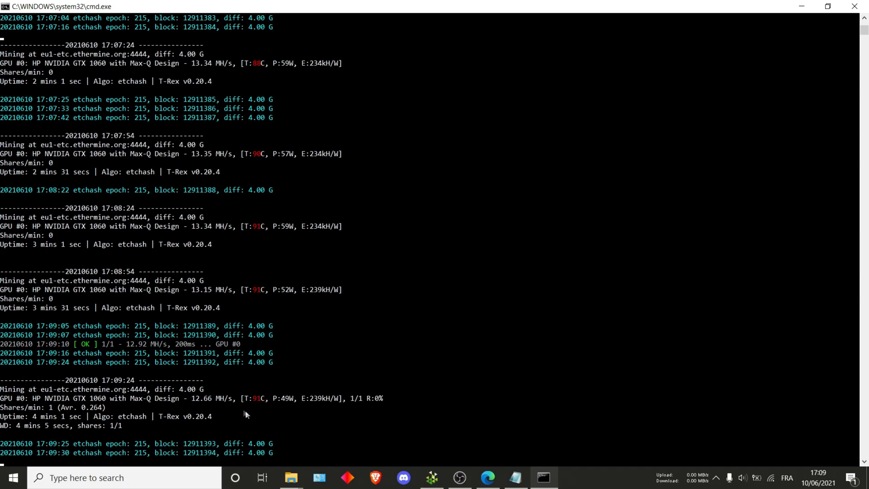
{"action": "mouse_move", "coordinate": [345, 347]}
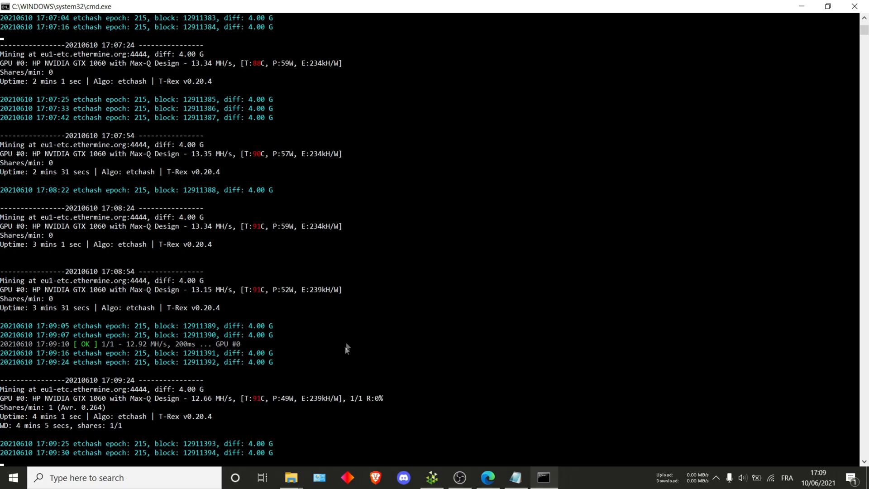
{"action": "mouse_move", "coordinate": [603, 295]}
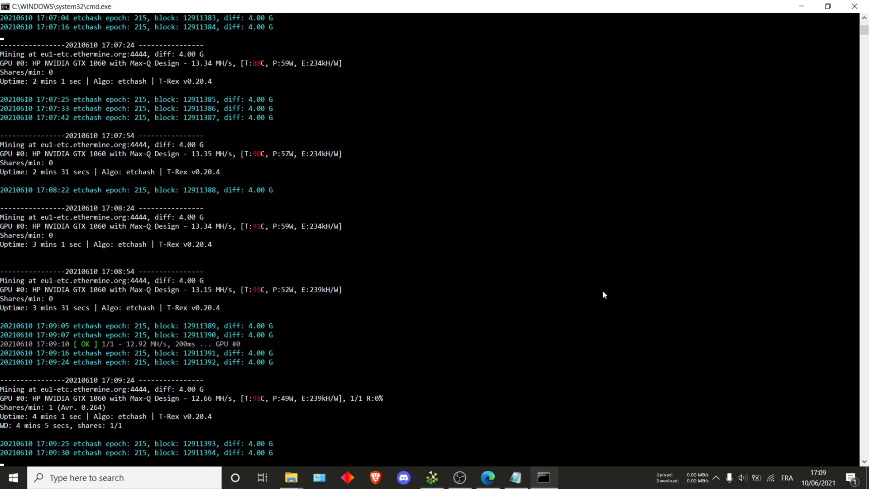
Scroll to the latest T-Rex report showing 12.17 MH/s with one accepted share.
{"action": "scroll", "scroll_direction": "down", "scroll_amount": 3}
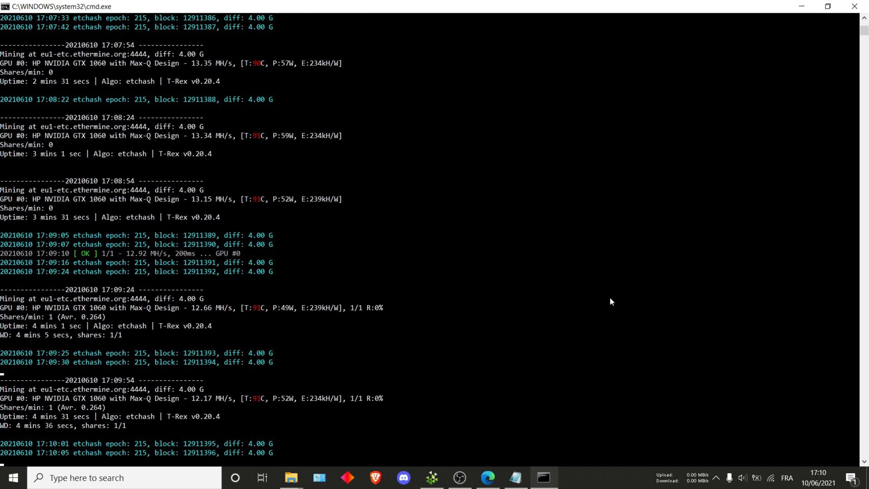
{"action": "scroll", "scroll_direction": "down", "scroll_amount": 3}
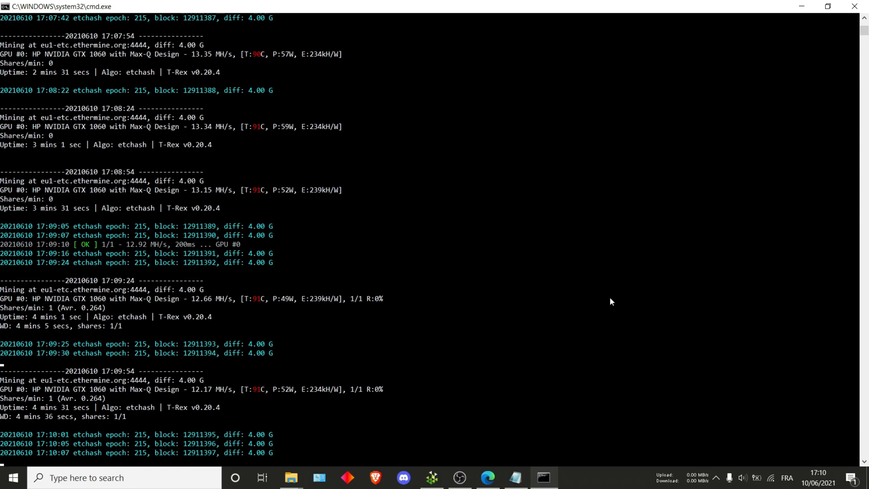
{"action": "mouse_move", "coordinate": [266, 405]}
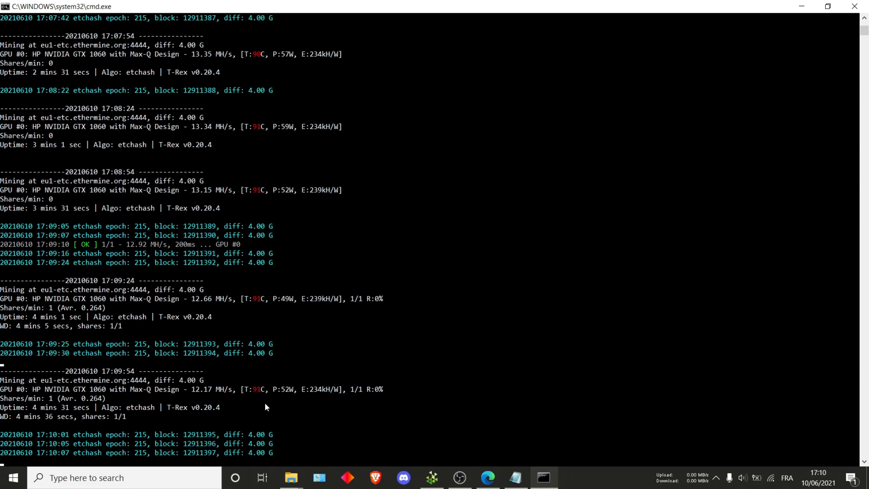
{"action": "mouse_move", "coordinate": [859, 6]}
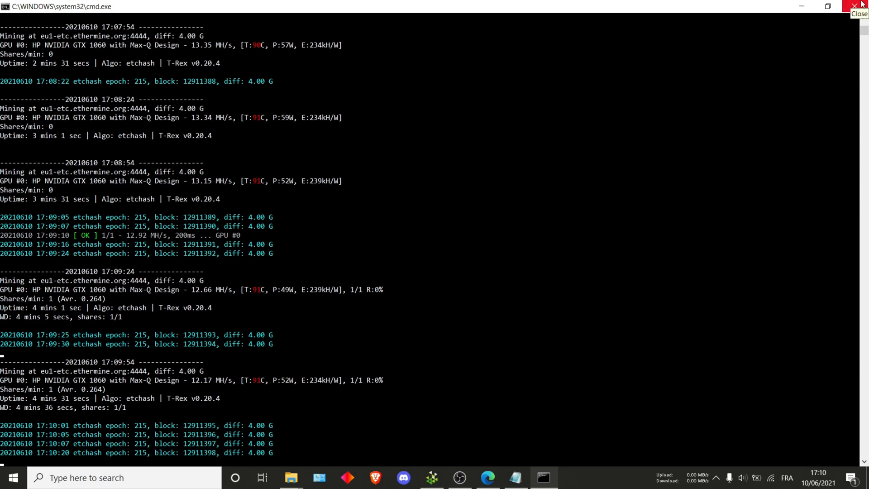
Close the miner console, switch the T-Rex panel to dark theme, and view its settings.
{"action": "left_click", "coordinate": [487, 477]}
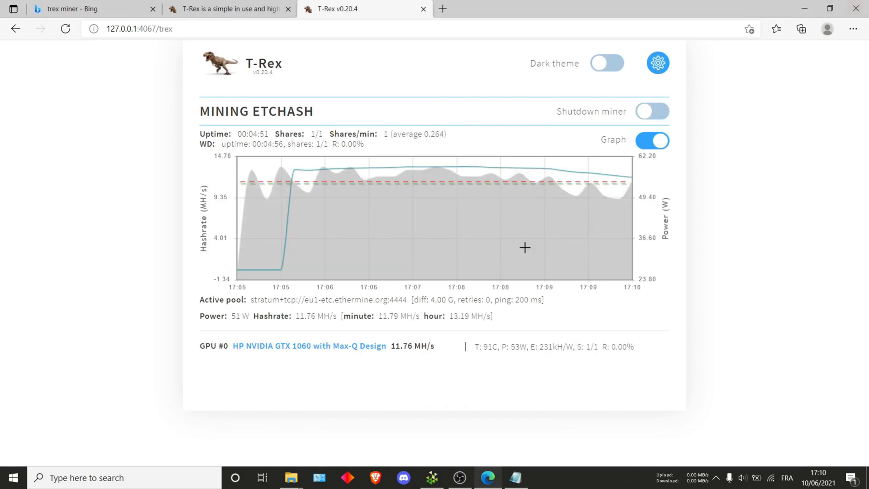
{"action": "mouse_move", "coordinate": [523, 186]}
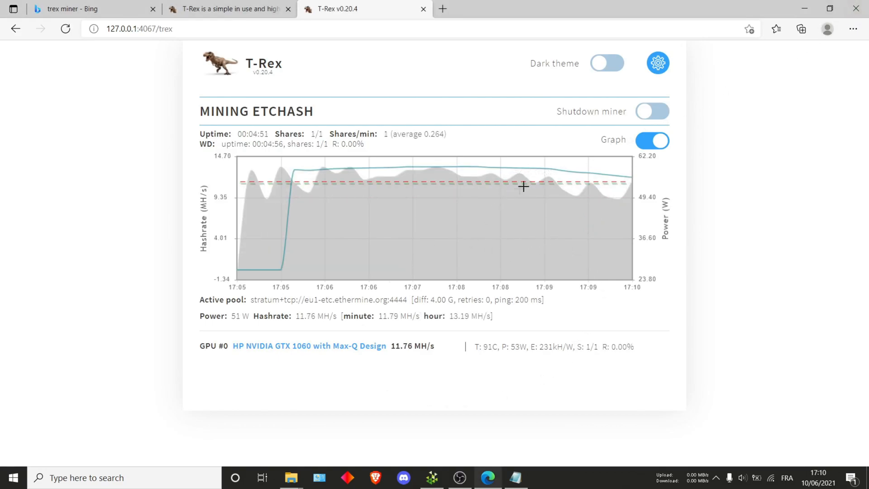
{"action": "mouse_move", "coordinate": [696, 199]}
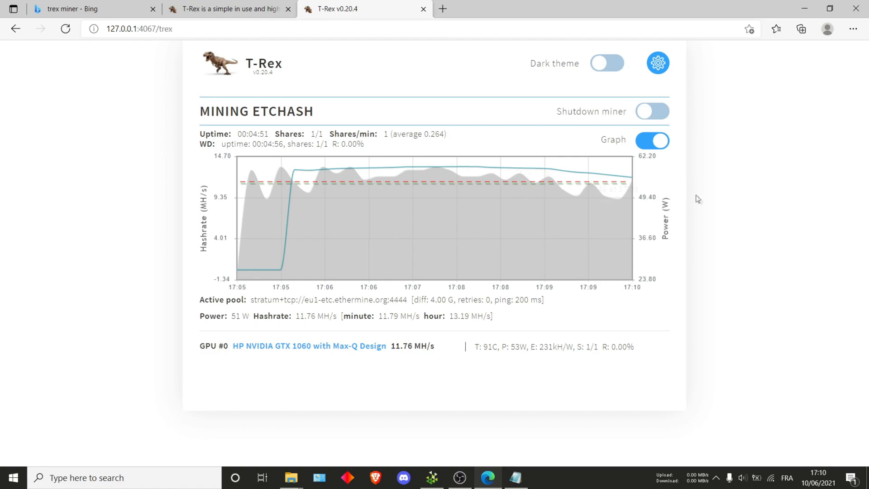
{"action": "left_click", "coordinate": [606, 63]}
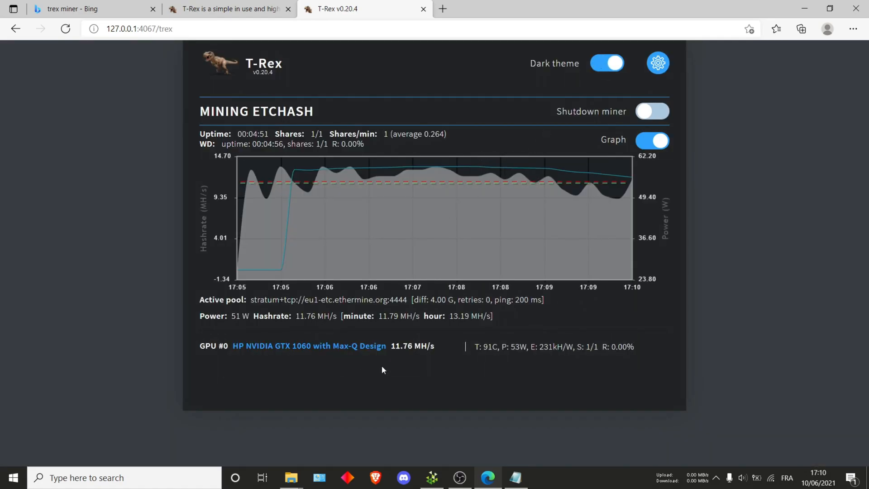
{"action": "mouse_move", "coordinate": [657, 63]}
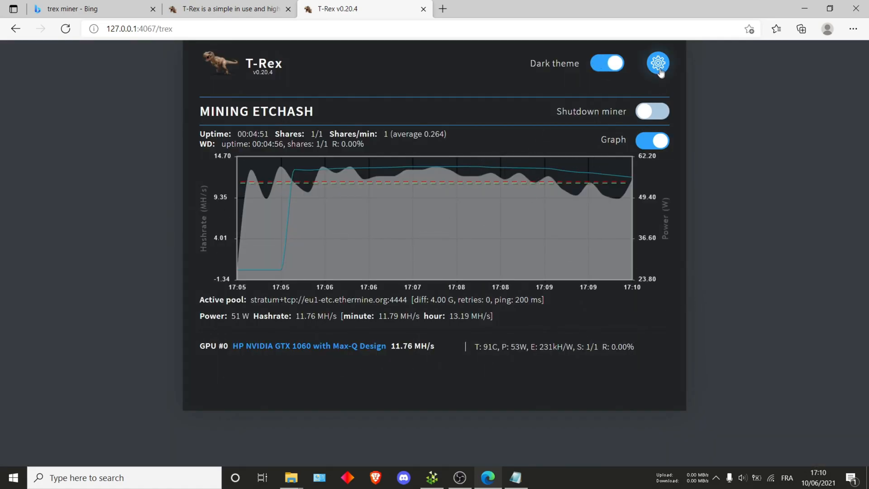
{"action": "left_click", "coordinate": [657, 63]}
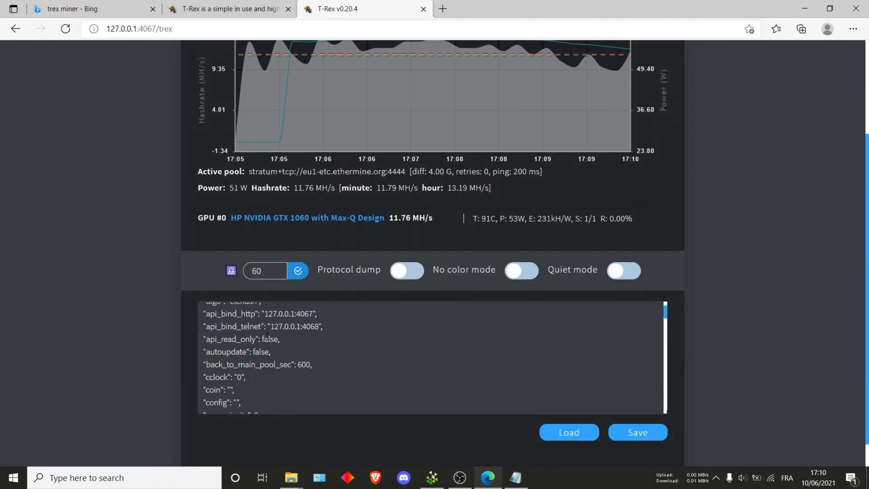
{"action": "scroll", "scroll_direction": "down", "scroll_amount": 3}
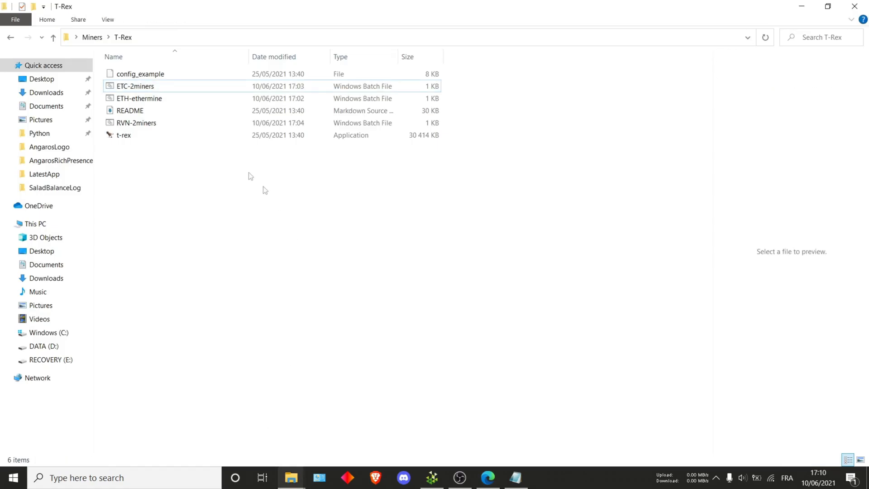
Select ETC-2miners in the T-Rex folder and choose Edit to open it in Notepad.
{"action": "left_click", "coordinate": [135, 86]}
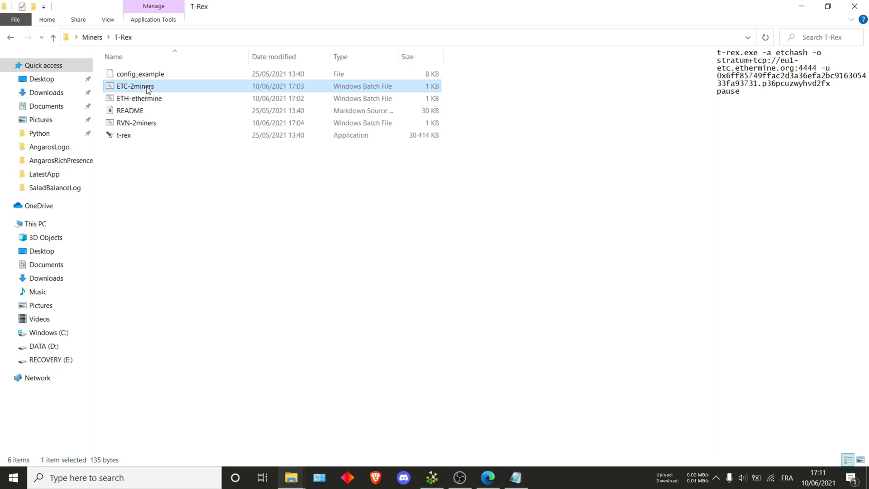
{"action": "mouse_move", "coordinate": [136, 122]}
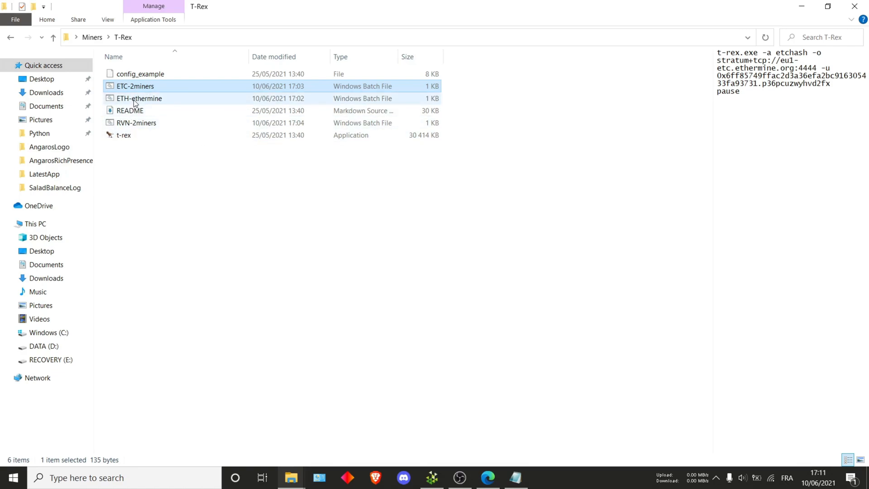
{"action": "right_click", "coordinate": [135, 86]}
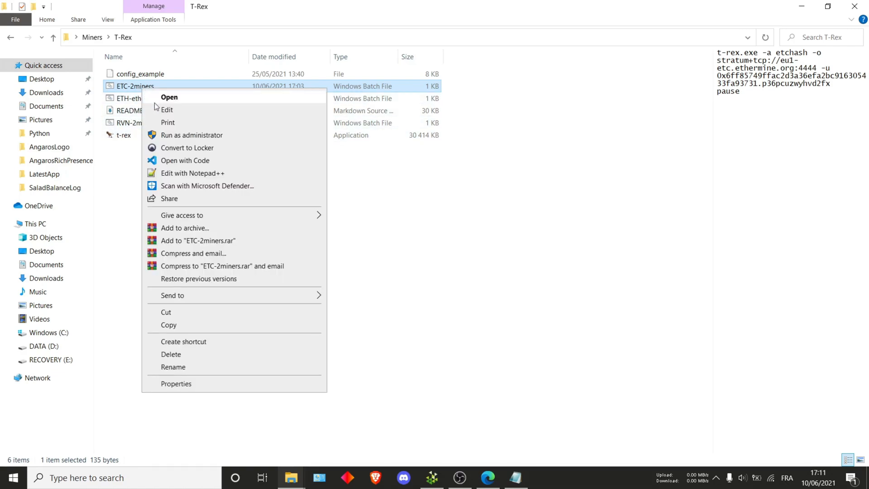
{"action": "left_click", "coordinate": [167, 109]}
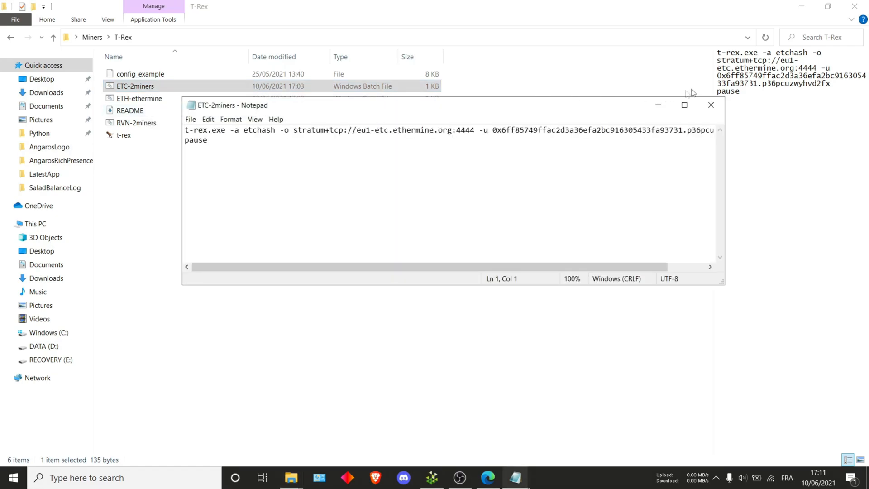
Maximize Notepad and append the intensity option -i 8 to the t-rex command.
{"action": "left_click", "coordinate": [683, 104]}
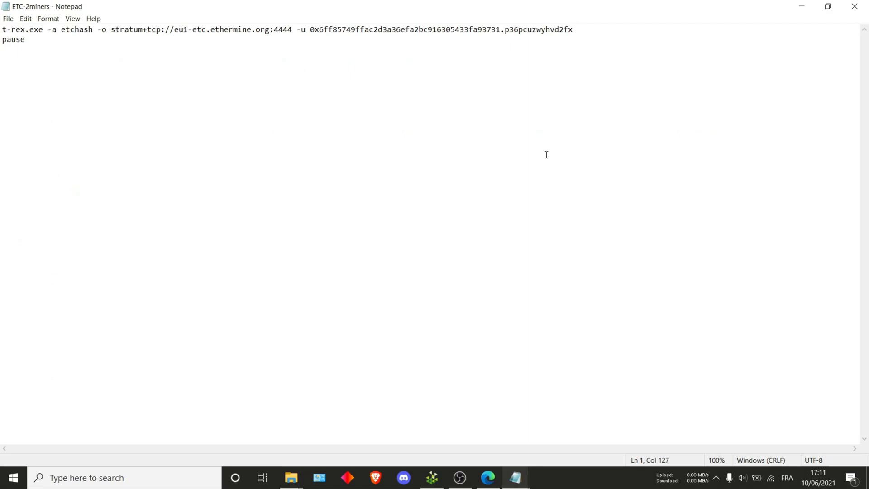
{"action": "type", "text": "-"}
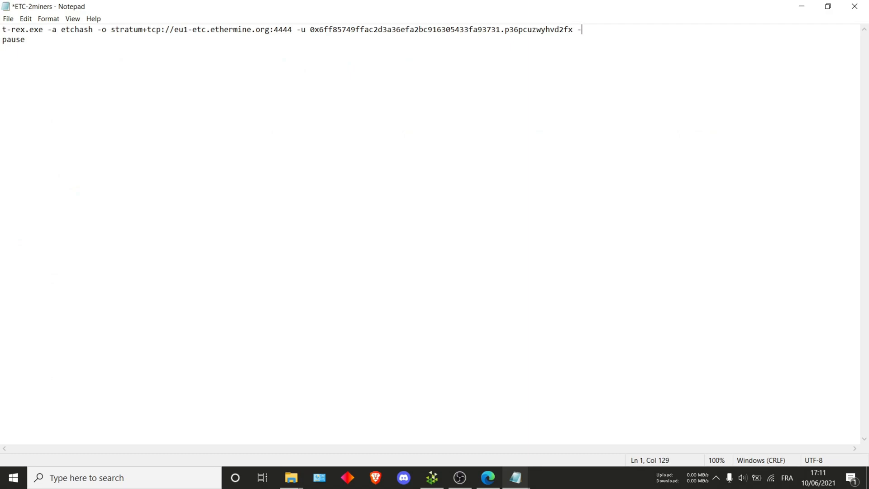
{"action": "type", "text": "-inse"}
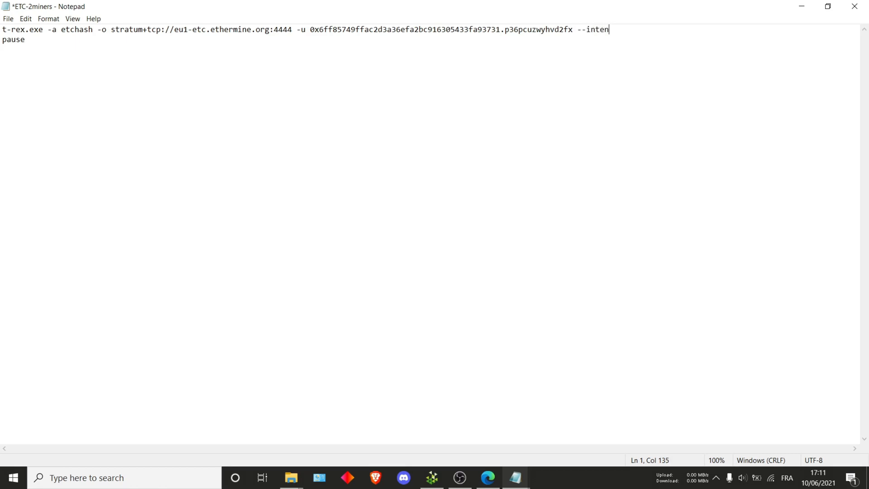
{"action": "type", "text": "sity"}
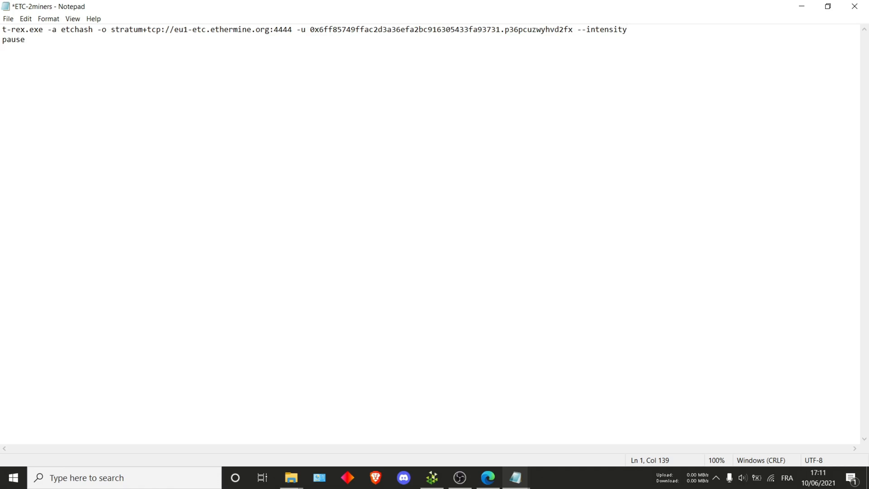
{"action": "key", "text": "BackSpace"}
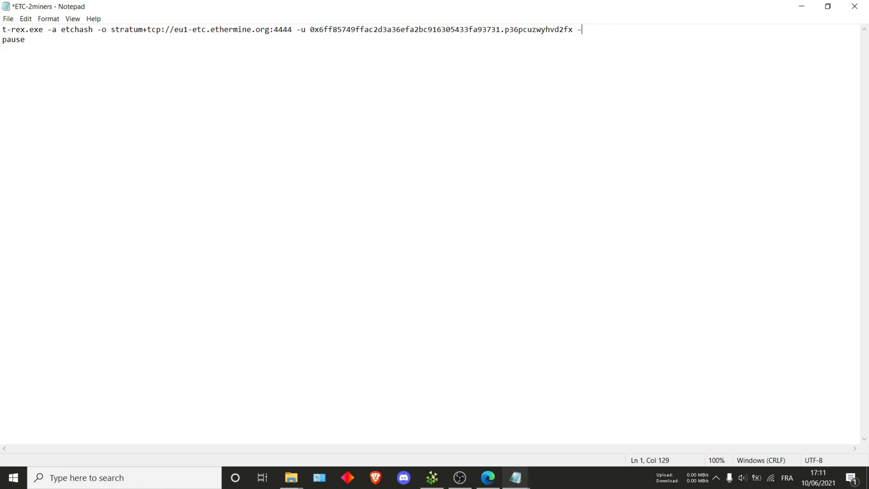
{"action": "type", "text": "i"}
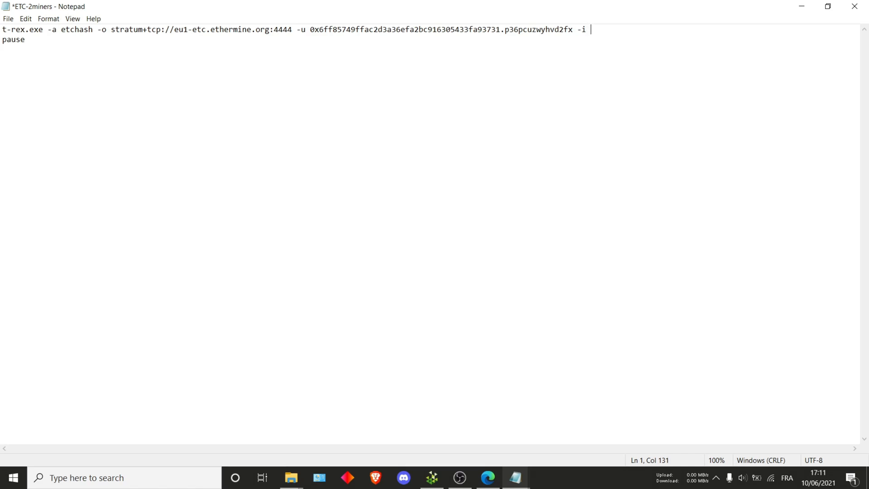
{"action": "type", "text": "8"}
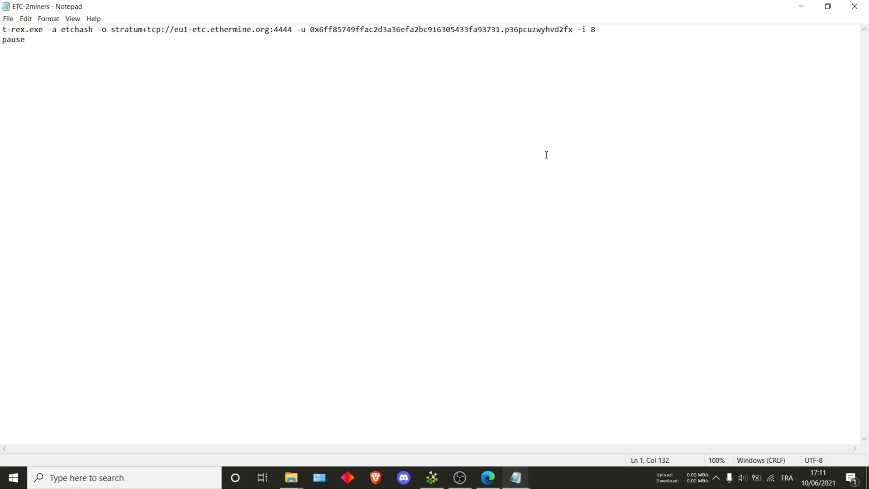
Change the intensity value from 8 to 9.
{"action": "left_click", "coordinate": [595, 30]}
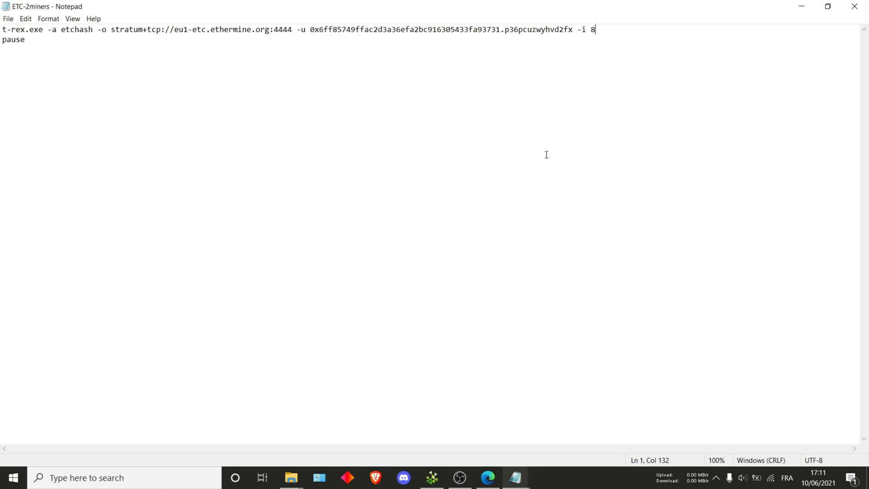
{"action": "key", "text": "Backspace"}
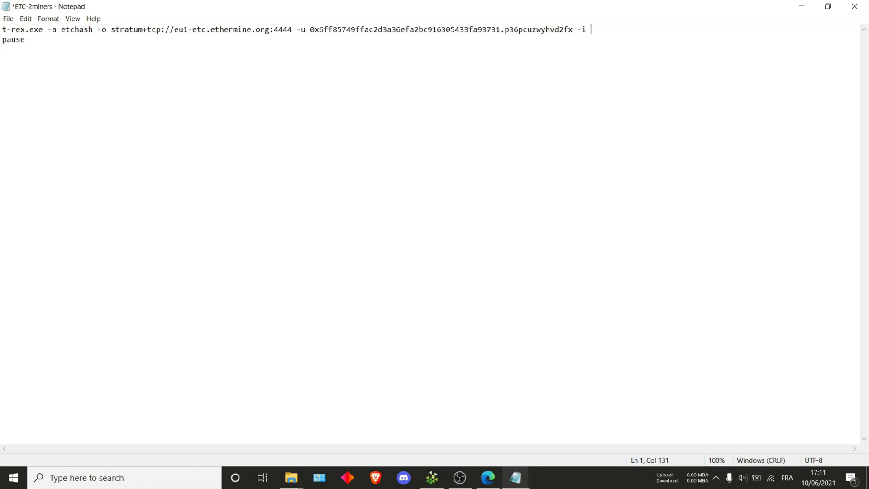
{"action": "type", "text": "9"}
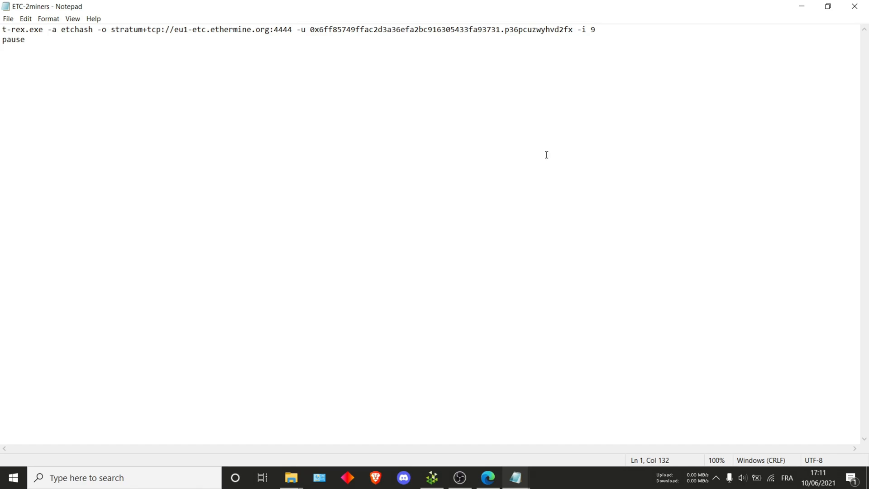
{"action": "mouse_move", "coordinate": [523, 178]}
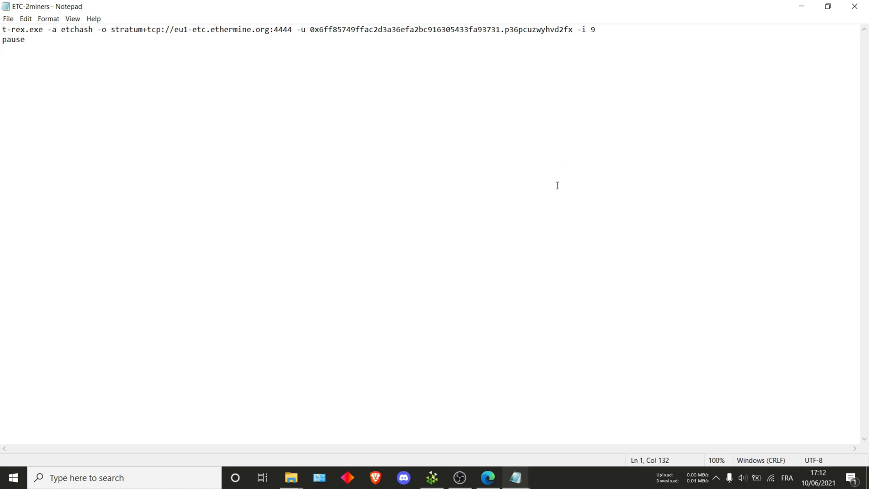
{"action": "mouse_move", "coordinate": [435, 269]}
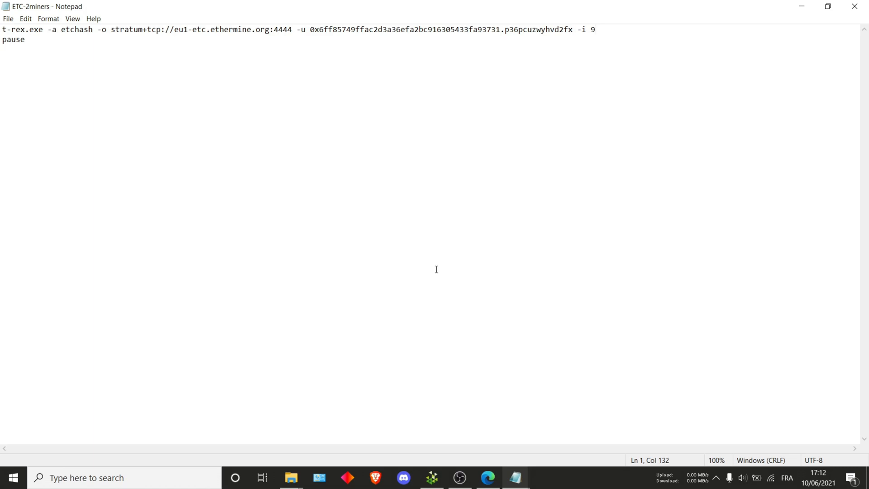
{"action": "left_click", "coordinate": [595, 29]}
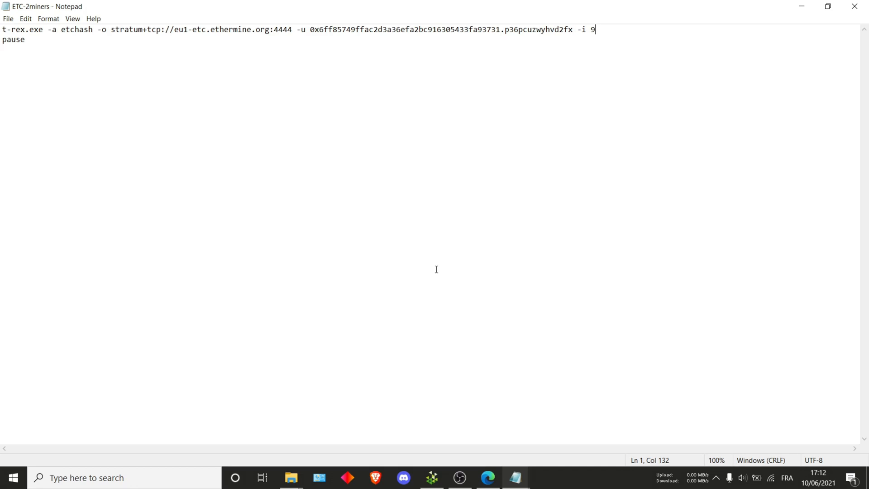
Append --temperature-limit 90 --temperature-start 70 after -i 9.
{"action": "type", "text": "--"}
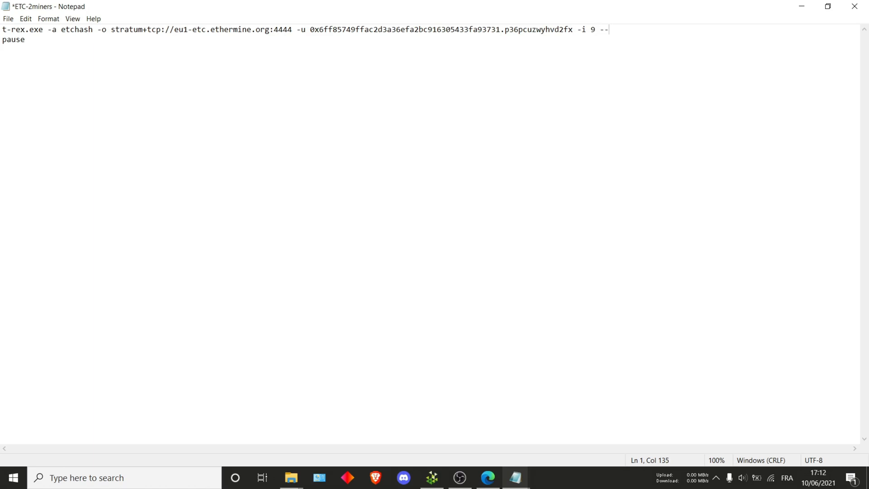
{"action": "type", "text": "temperat"}
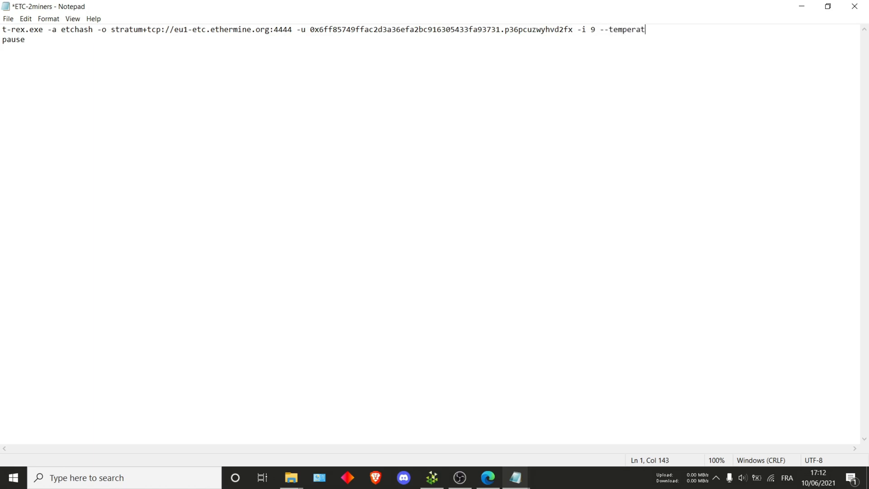
{"action": "type", "text": "ure-limit"}
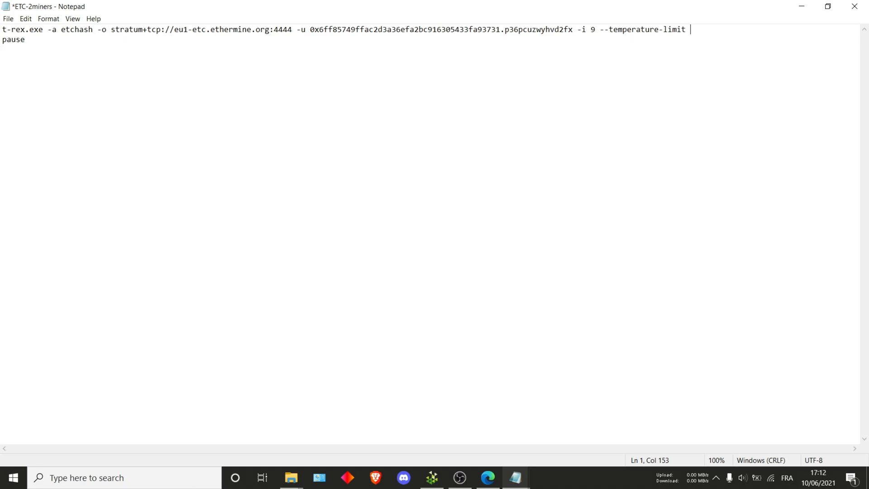
{"action": "type", "text": "90"}
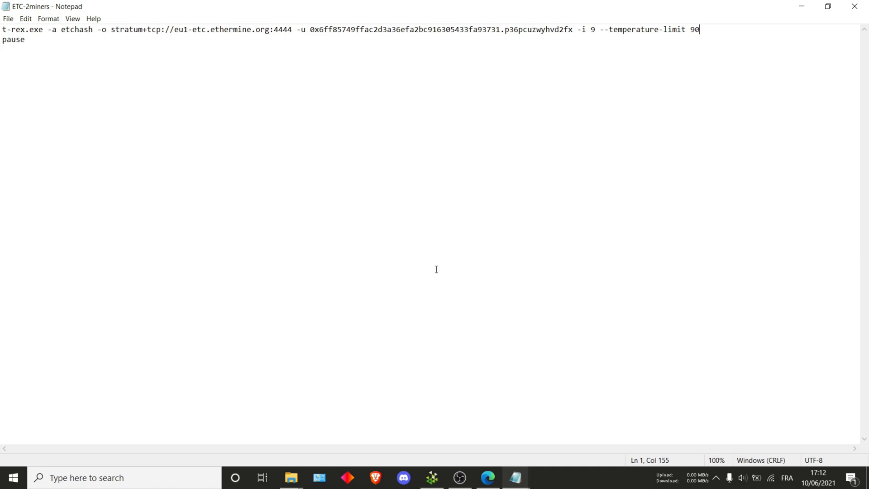
{"action": "type", "text": "-"}
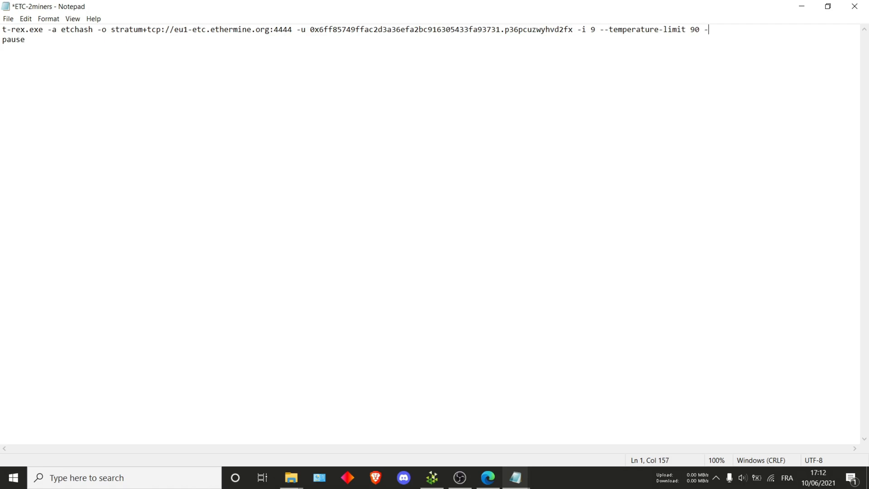
{"action": "type", "text": "-temperature-"}
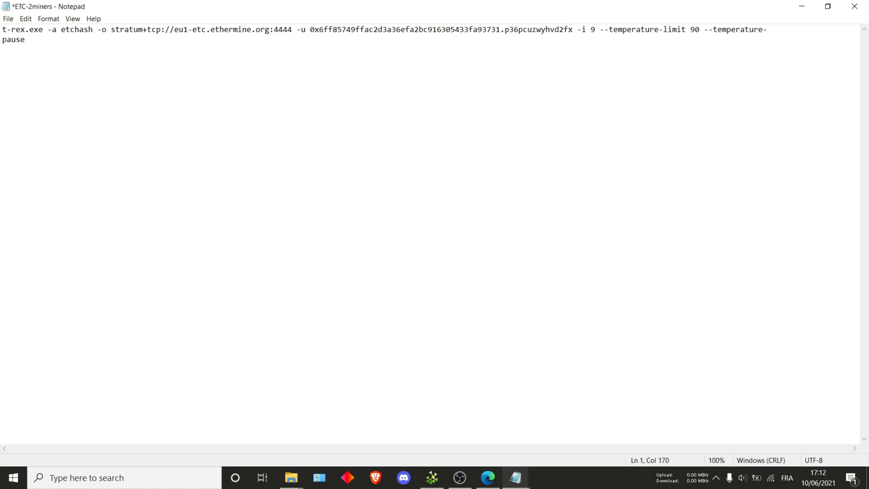
{"action": "type", "text": "start"}
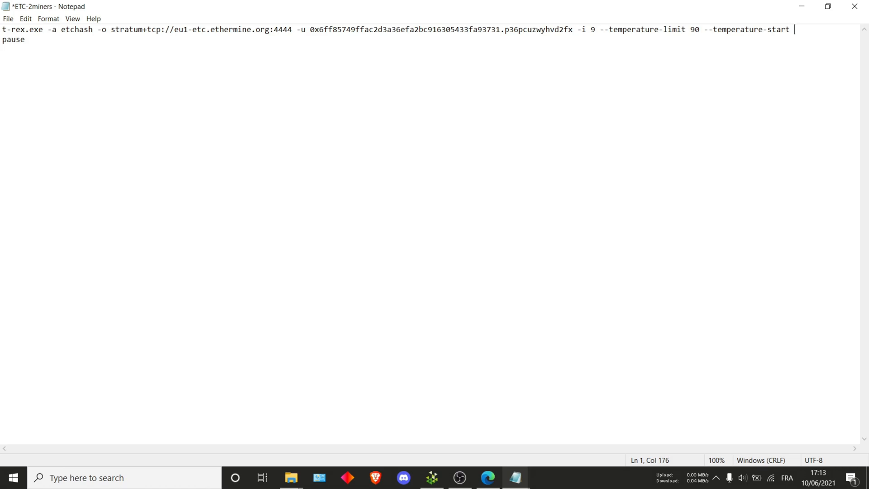
{"action": "type", "text": "70"}
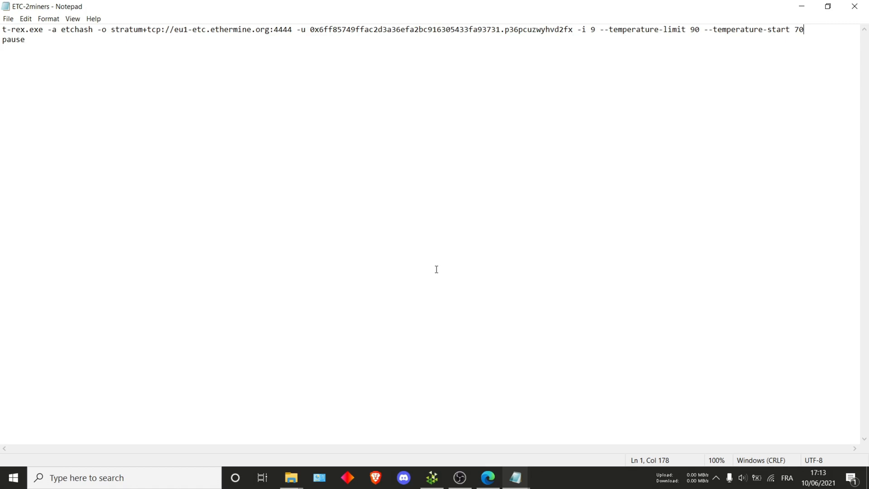
{"action": "mouse_move", "coordinate": [827, 35]}
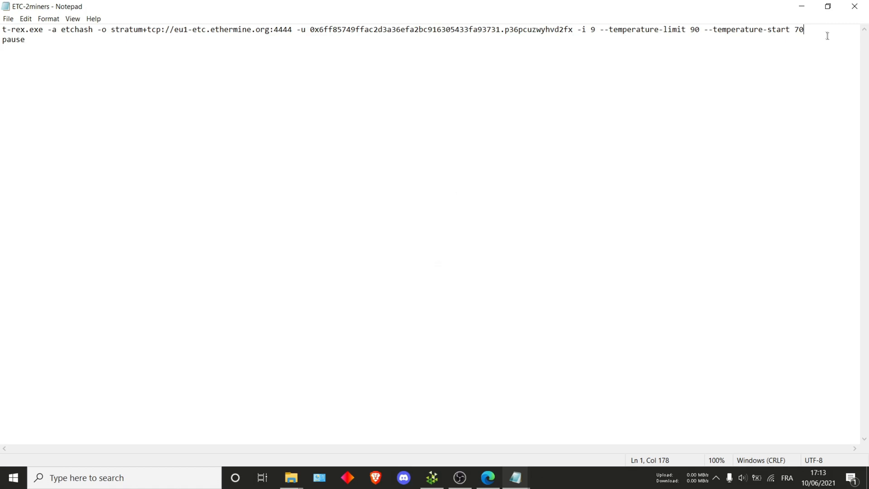
Delete both temperature options and raise the intensity to -i 10.
{"action": "left_click_drag", "start_coordinate": [600, 30], "coordinate": [802, 29]}
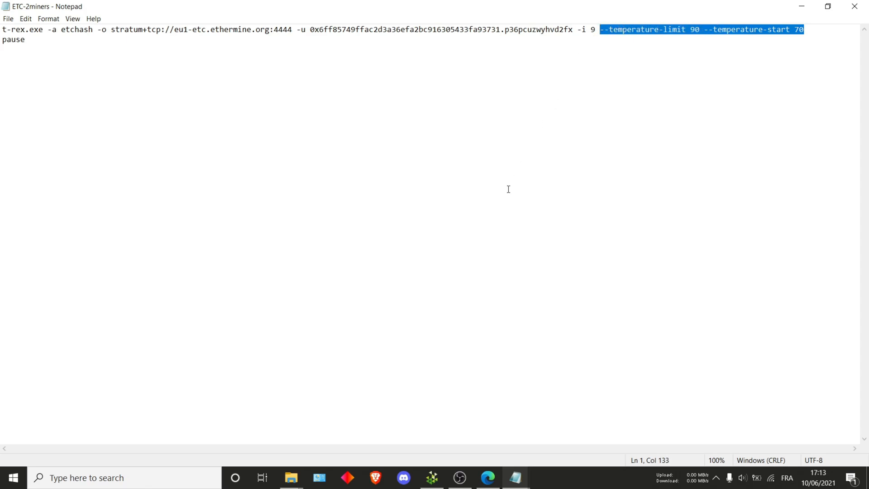
{"action": "key", "text": "Delete"}
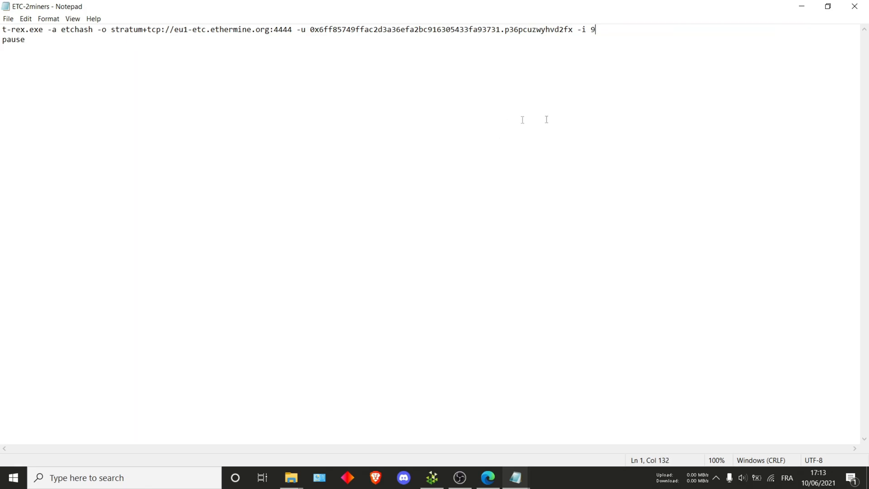
{"action": "type", "text": "0"}
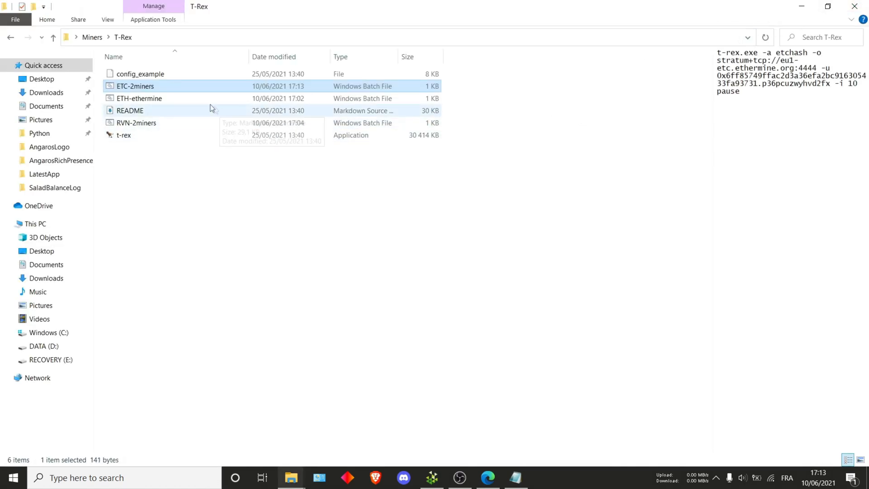
Run ETC-2miners.bat to start T-Rex at intensity 10 on eu1-etc.ethermine.org:4444, maximizing its console.
{"action": "double_click", "coordinate": [135, 86]}
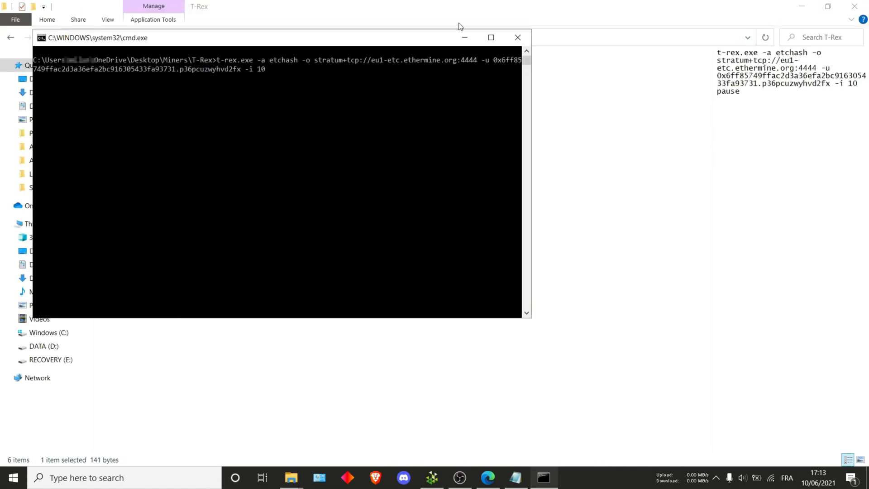
{"action": "left_click", "coordinate": [490, 37]}
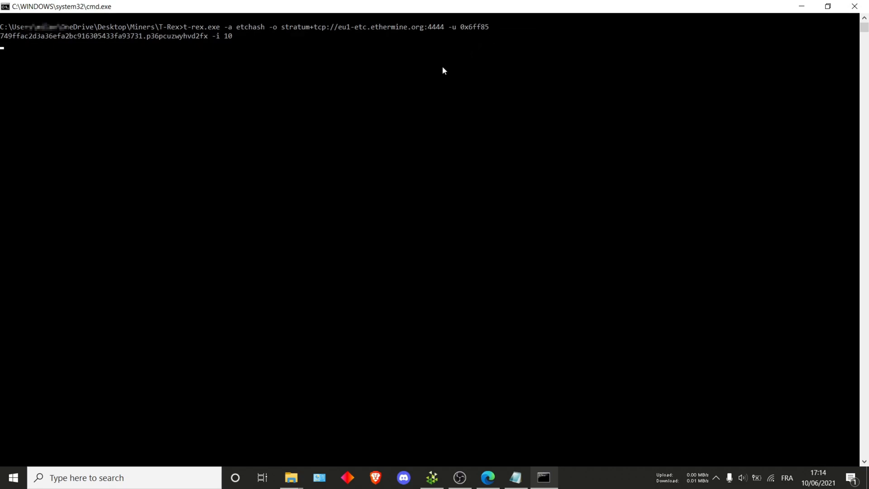
{"action": "mouse_move", "coordinate": [73, 150]}
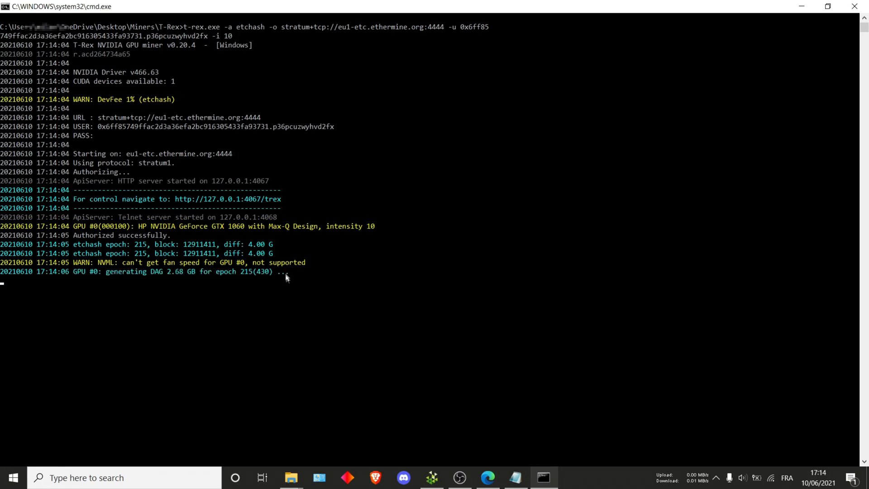
{"action": "mouse_move", "coordinate": [302, 300]}
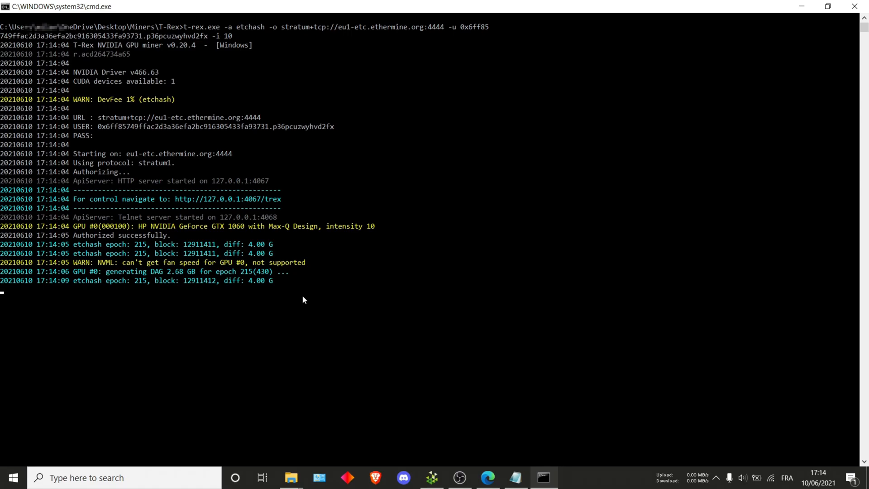
{"action": "mouse_move", "coordinate": [304, 309]}
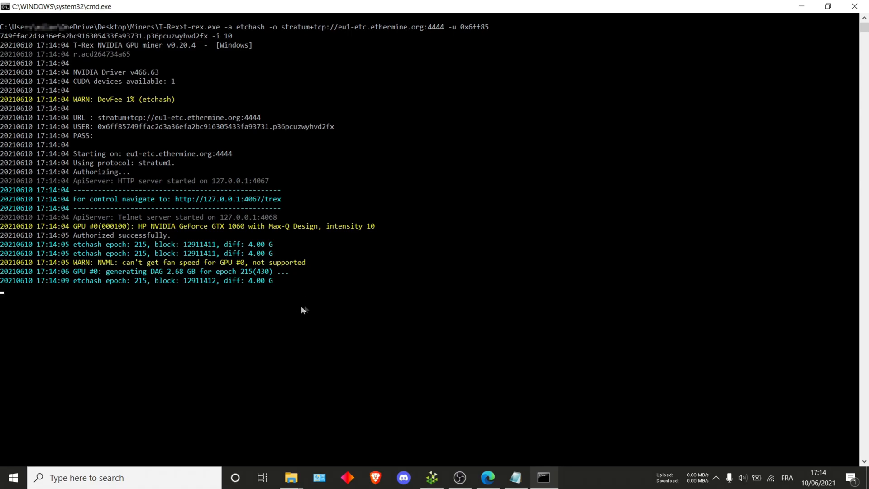
{"action": "mouse_move", "coordinate": [168, 279]}
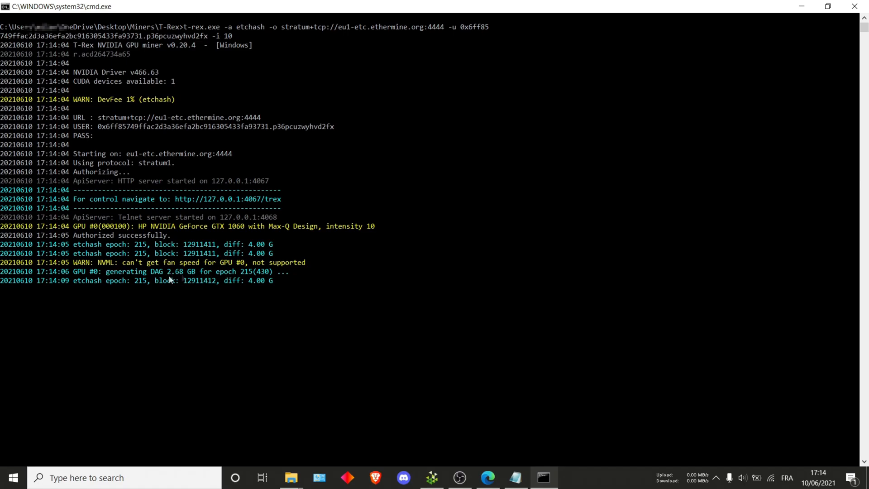
{"action": "mouse_move", "coordinate": [479, 419]}
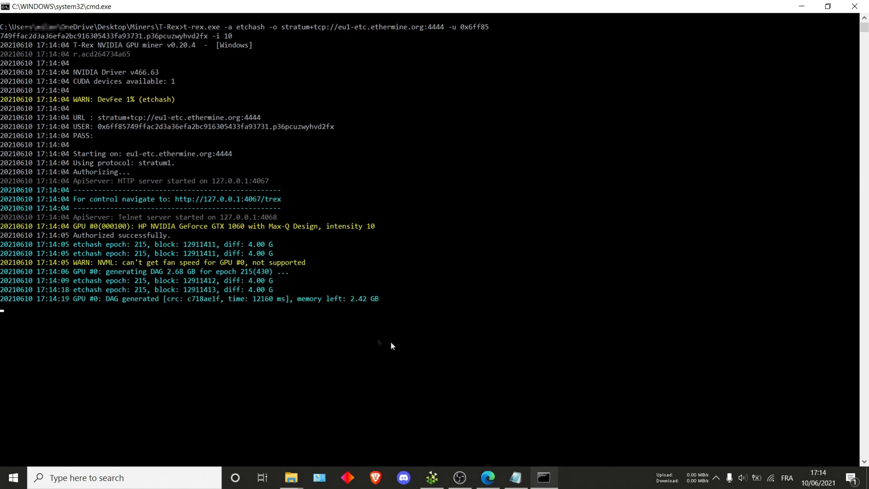
{"action": "mouse_move", "coordinate": [158, 333]}
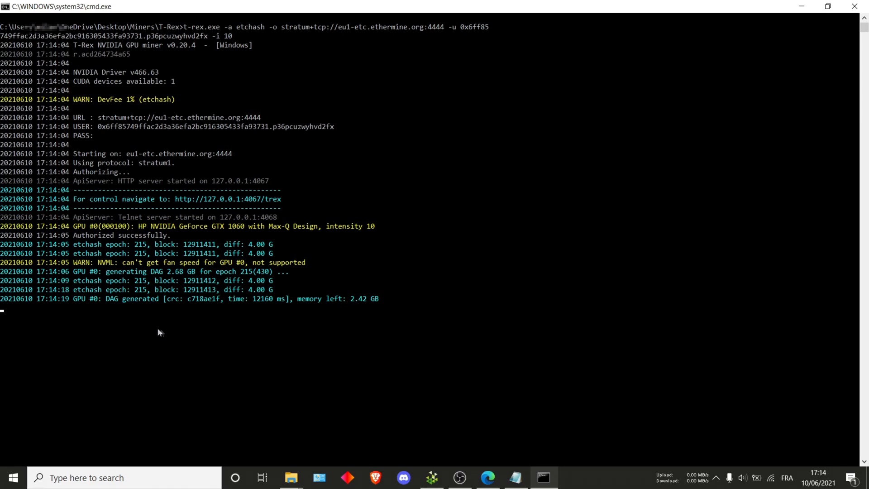
{"action": "mouse_move", "coordinate": [294, 334]}
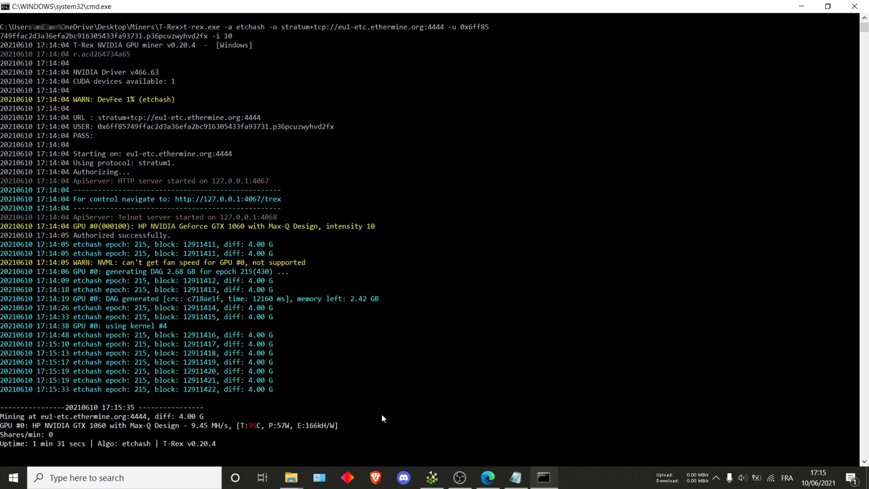
{"action": "mouse_move", "coordinate": [235, 416]}
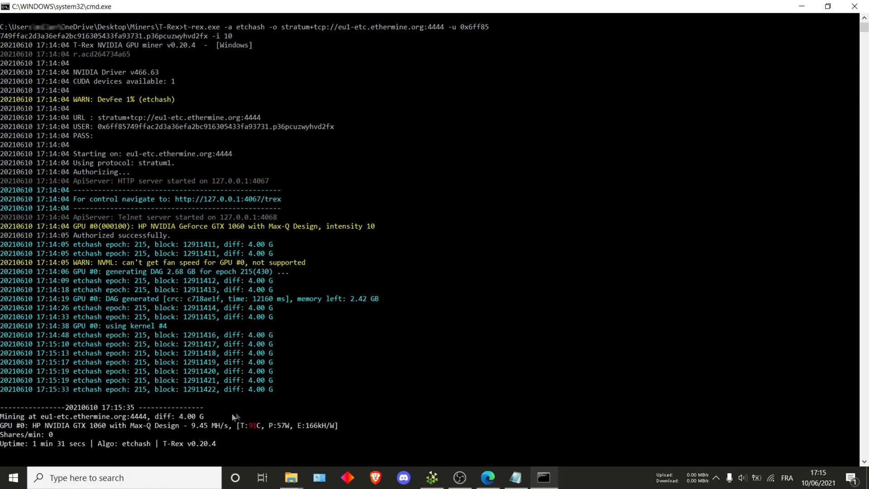
{"action": "mouse_move", "coordinate": [171, 435]}
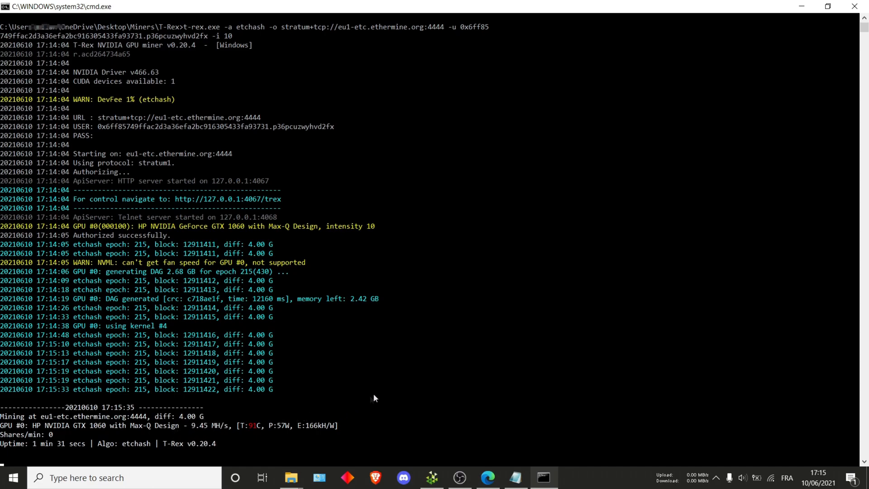
{"action": "mouse_move", "coordinate": [382, 389]}
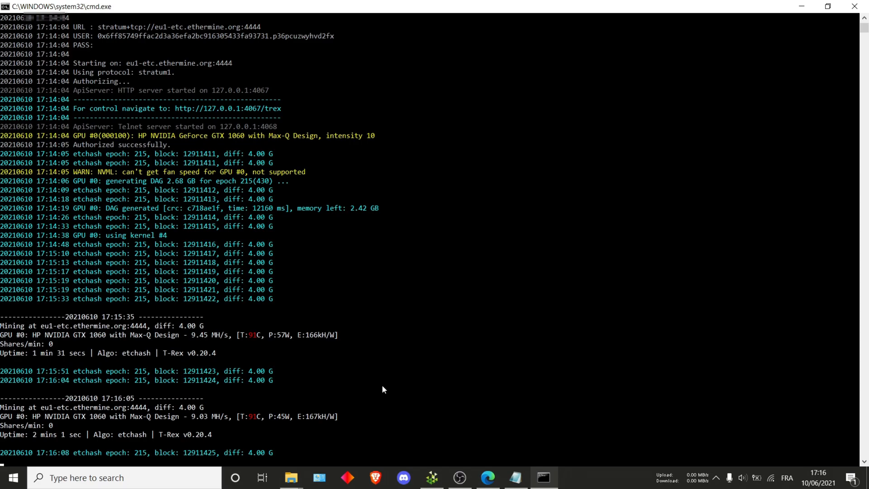
Scroll the T-Rex console to read the latest report of 9.03 MH/s at 45 W.
{"action": "scroll", "scroll_direction": "down", "scroll_amount": 3}
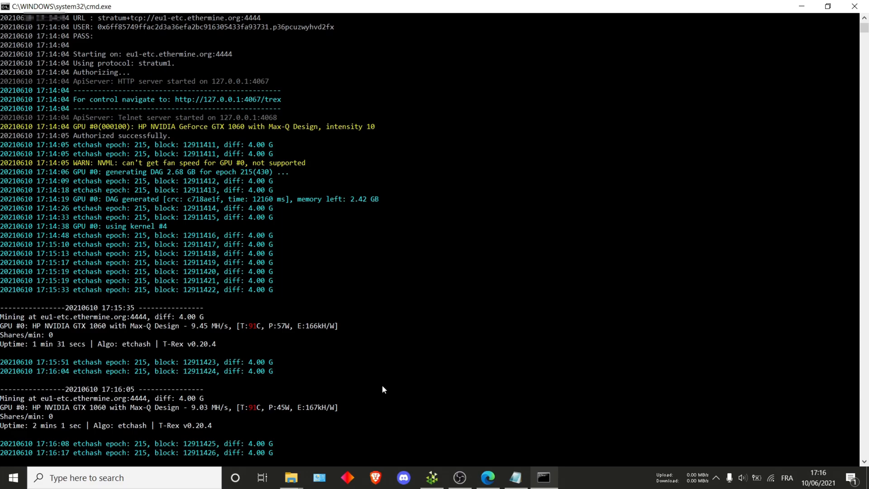
{"action": "scroll", "scroll_direction": "down", "scroll_amount": 3}
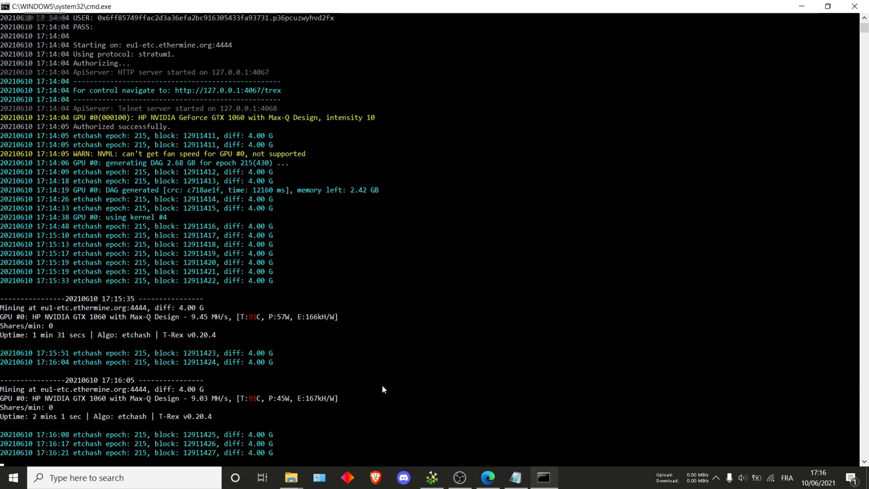